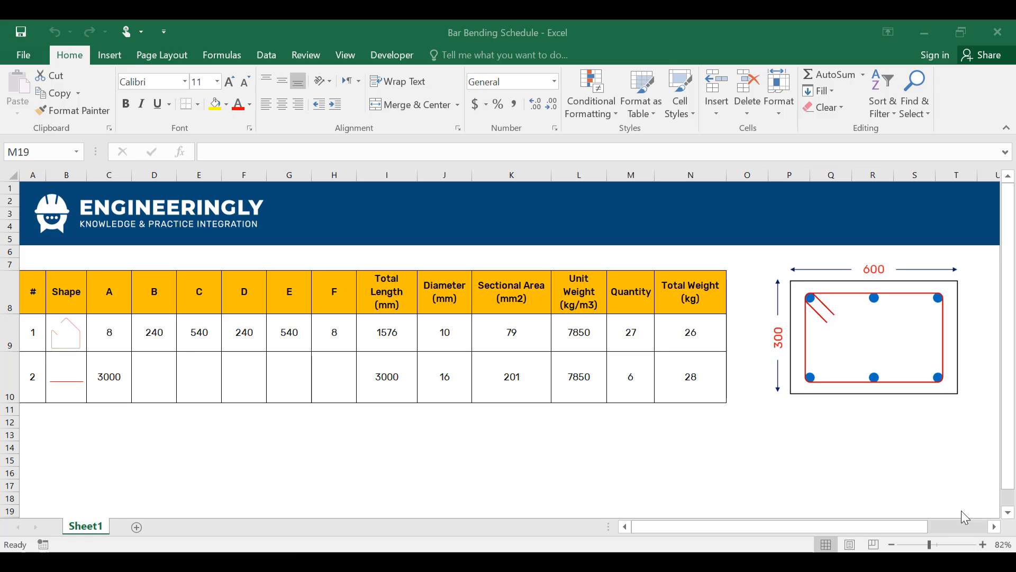
{"action": "mouse_move", "coordinate": [408, 356]}
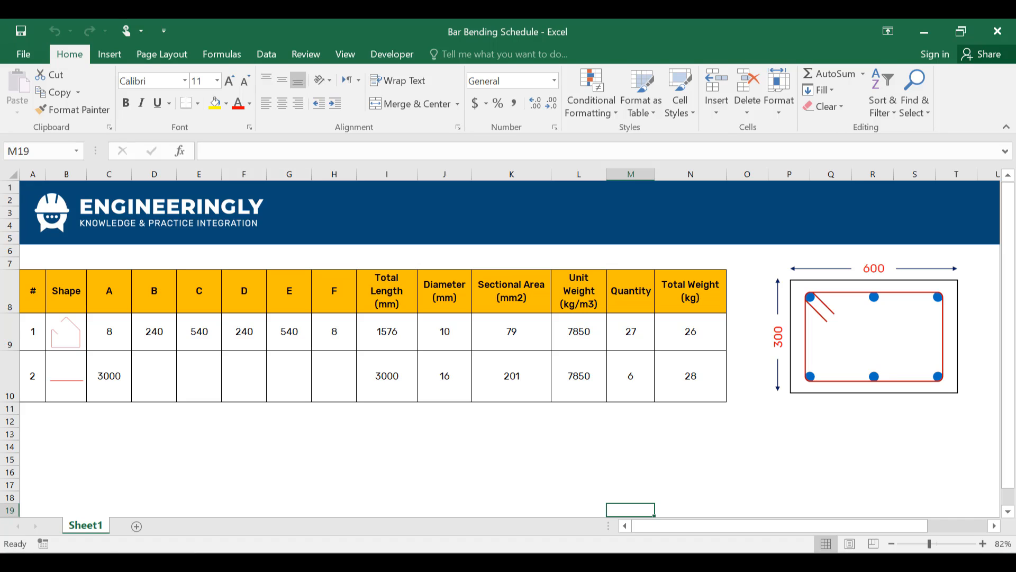
{"action": "mouse_move", "coordinate": [67, 354]}
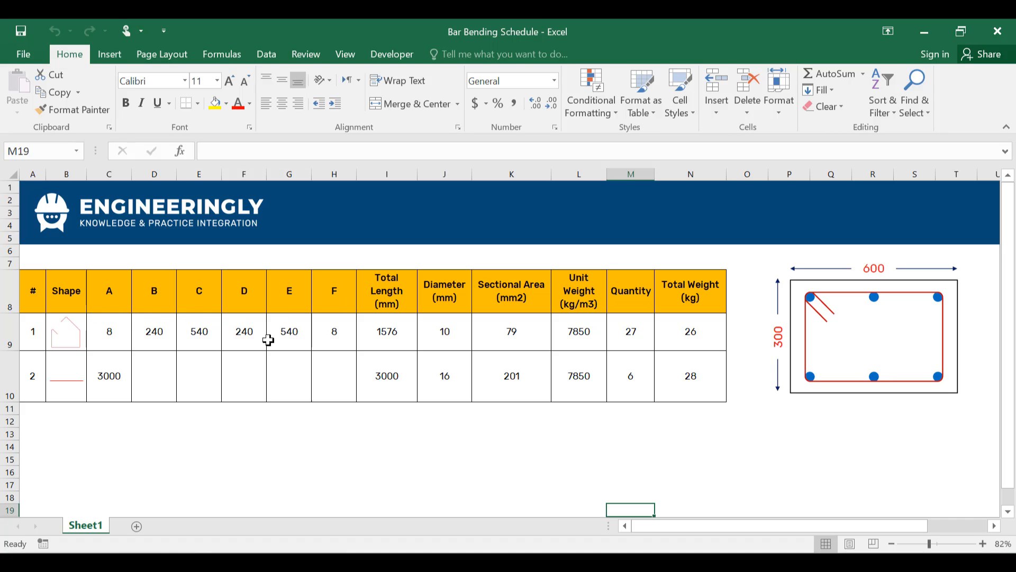
{"action": "mouse_move", "coordinate": [404, 290]}
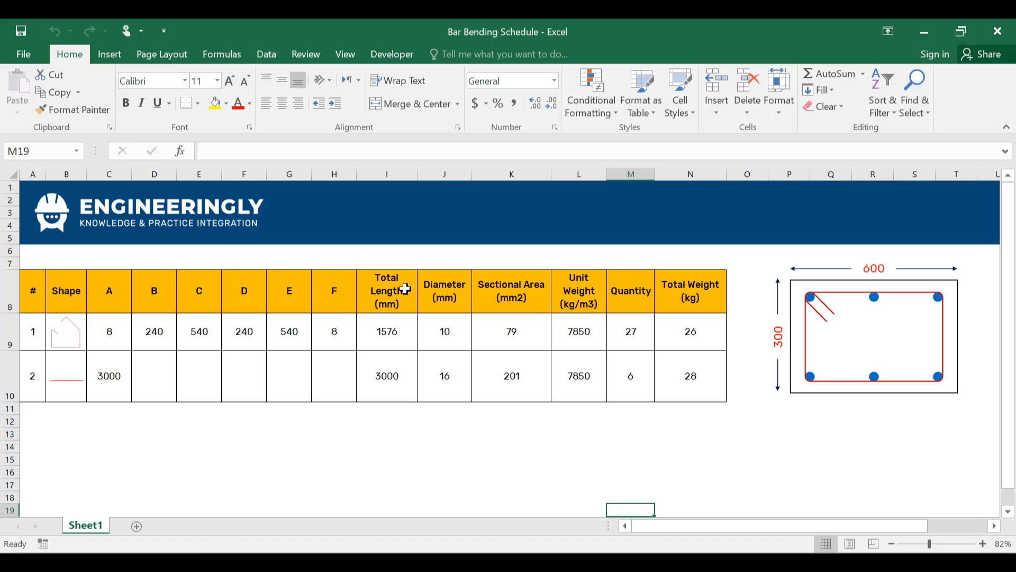
{"action": "mouse_move", "coordinate": [449, 307]}
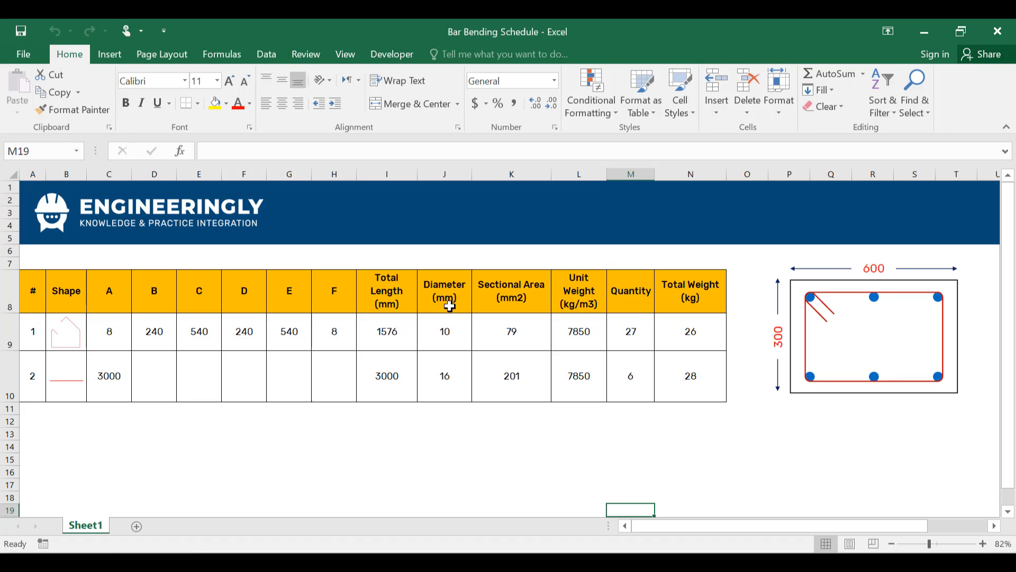
{"action": "mouse_move", "coordinate": [496, 324]}
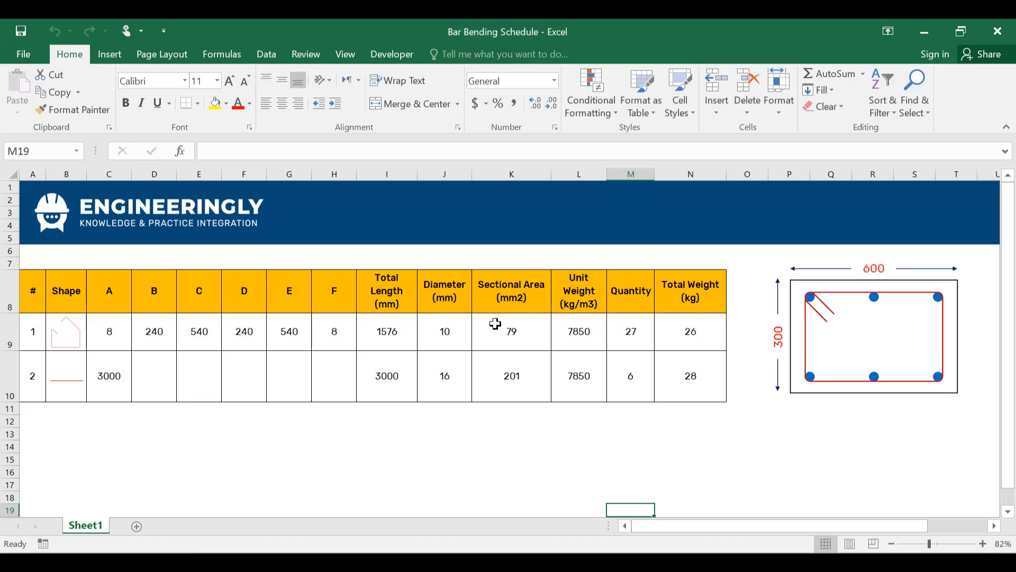
{"action": "mouse_move", "coordinate": [516, 304]}
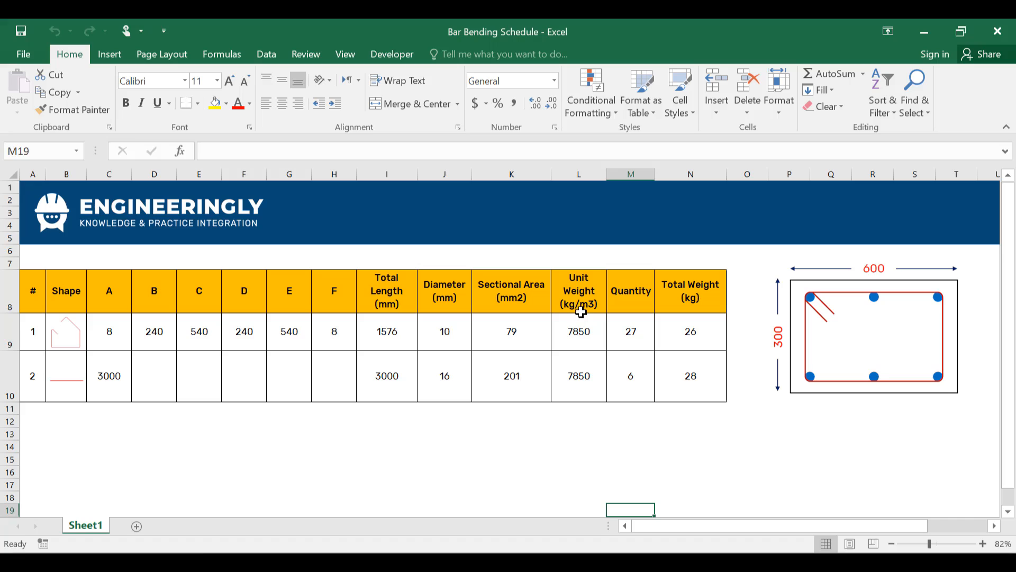
{"action": "mouse_move", "coordinate": [583, 320]}
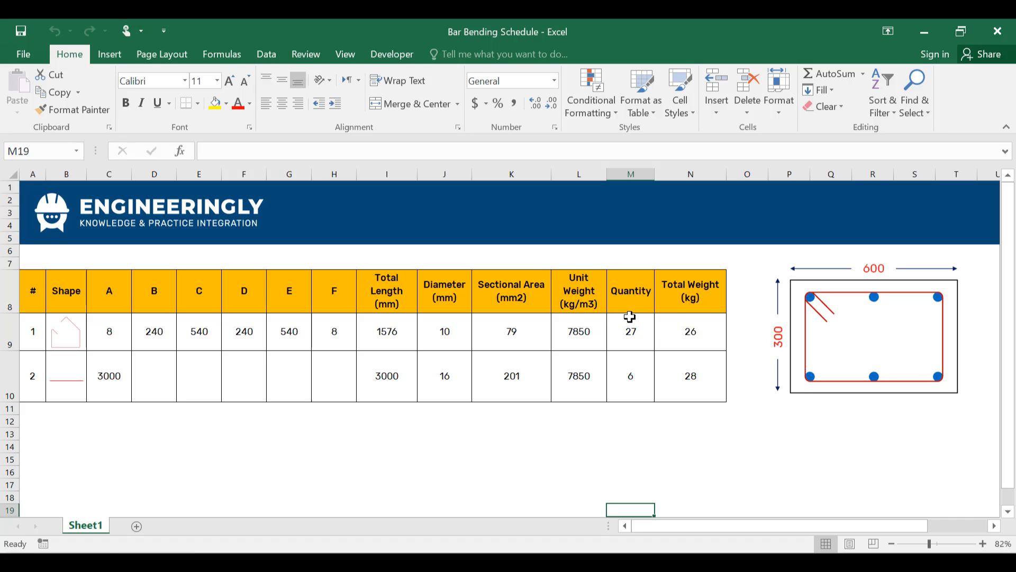
{"action": "mouse_move", "coordinate": [701, 317]}
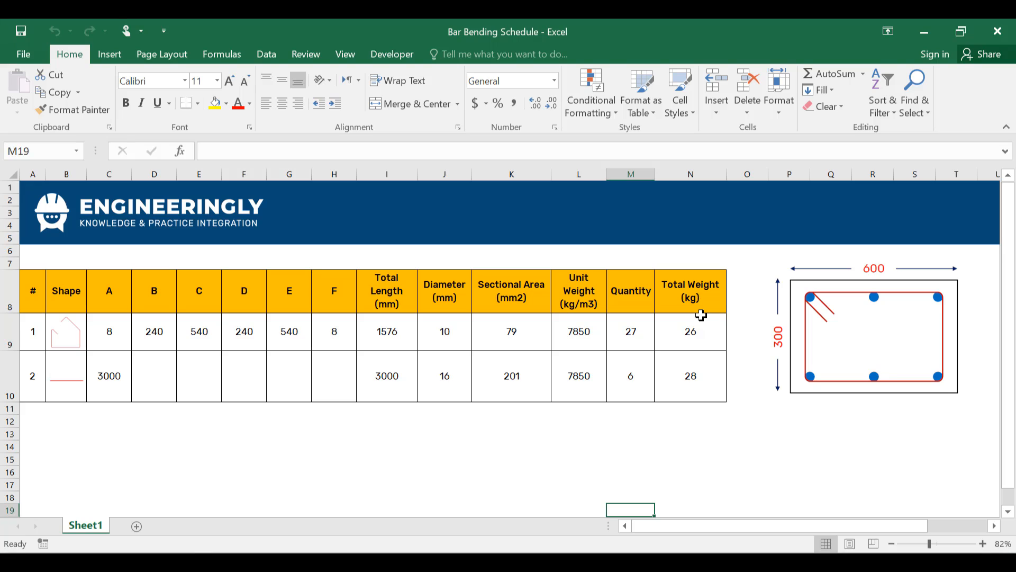
{"action": "mouse_move", "coordinate": [699, 300]}
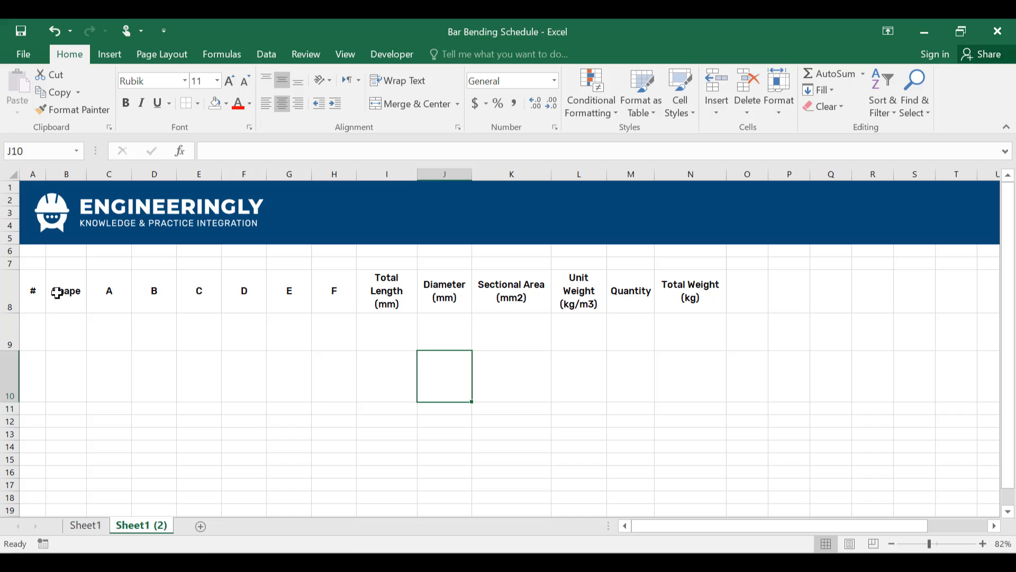
{"action": "mouse_move", "coordinate": [40, 343]}
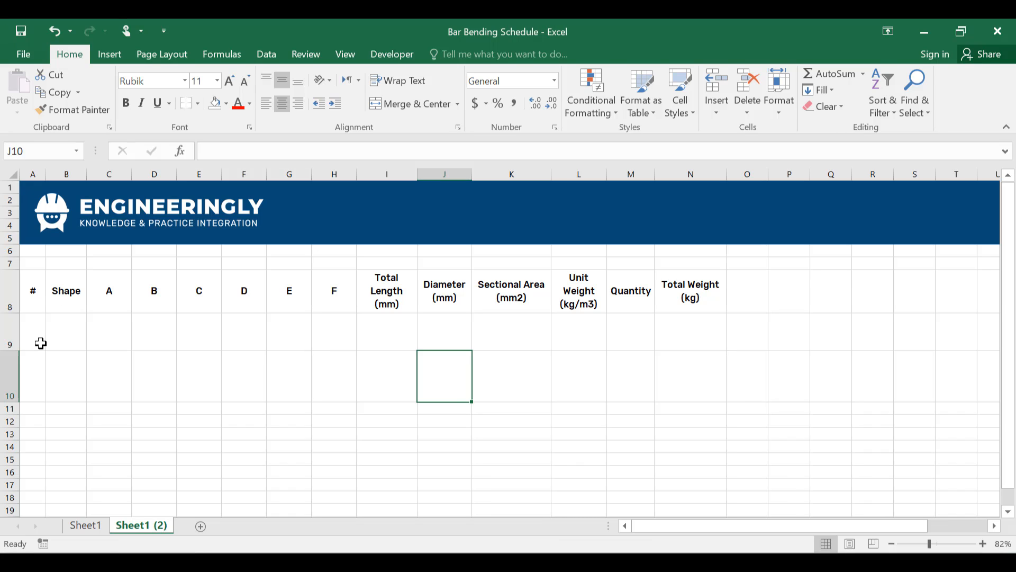
{"action": "mouse_move", "coordinate": [98, 290]}
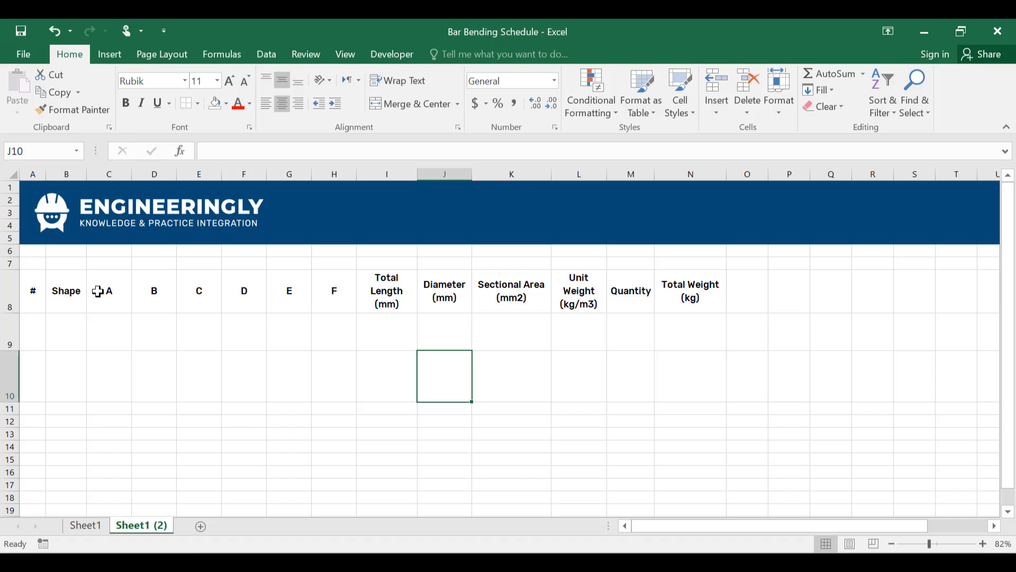
{"action": "mouse_move", "coordinate": [121, 301]}
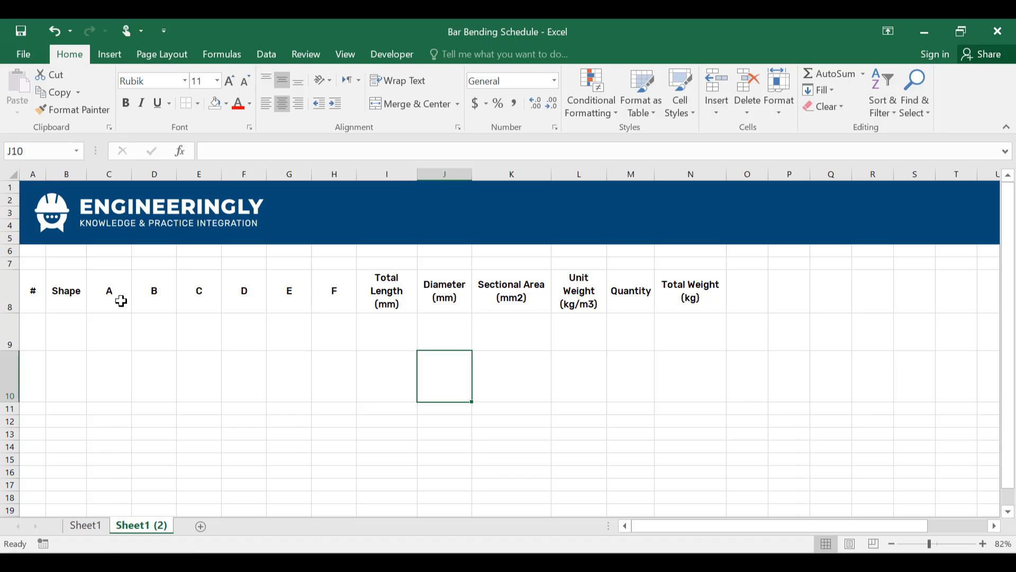
{"action": "mouse_move", "coordinate": [402, 314]}
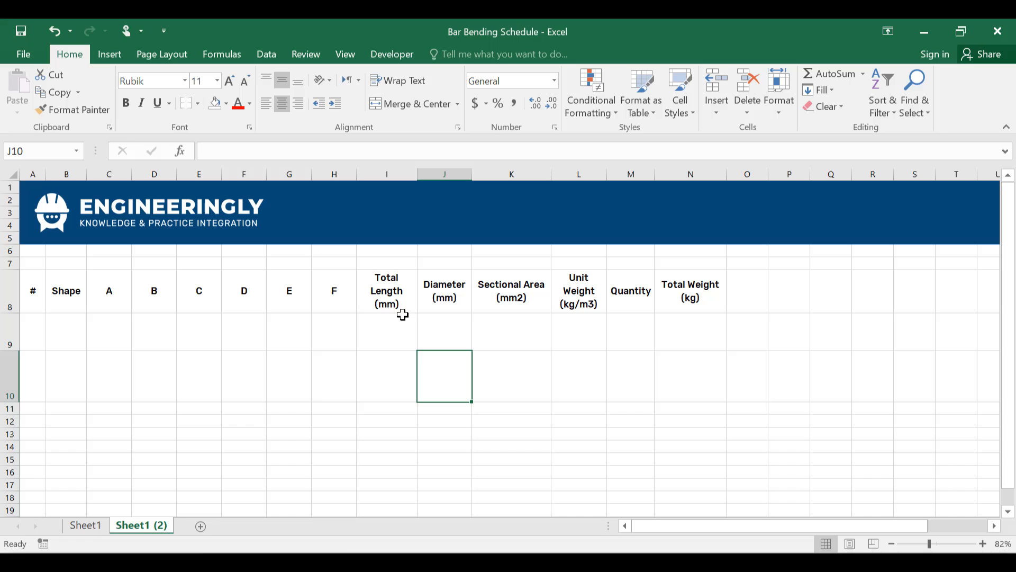
{"action": "mouse_move", "coordinate": [415, 308]}
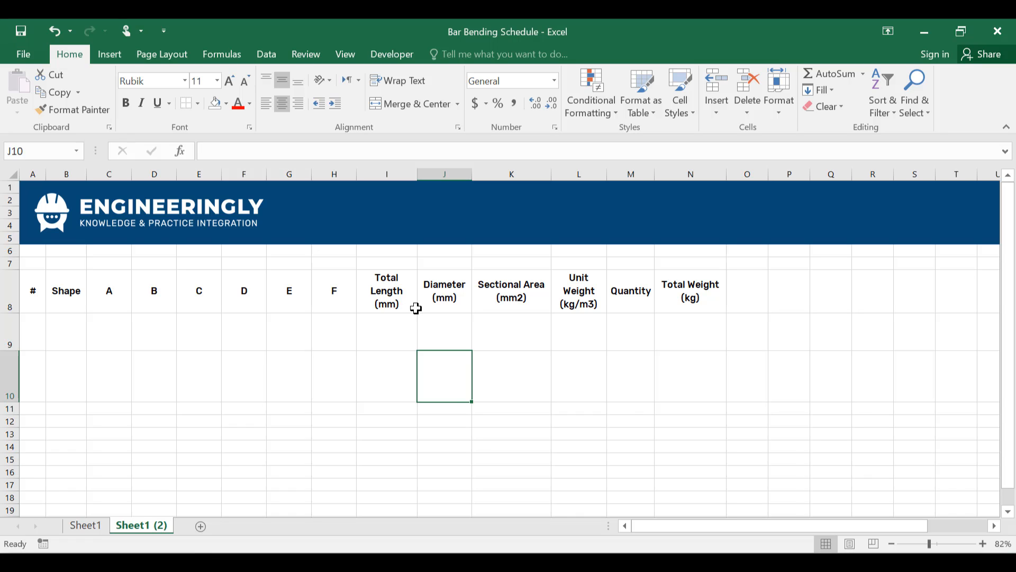
Fill the heading row A8:N8 orange and apply All Borders to the table A8:N10.
{"action": "left_click", "coordinate": [32, 290]}
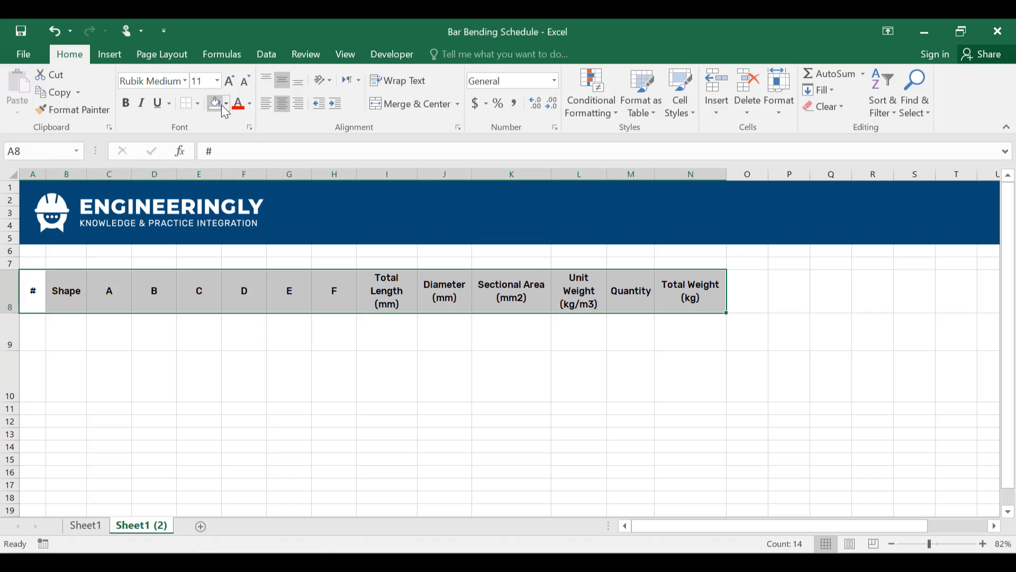
{"action": "left_click", "coordinate": [214, 102]}
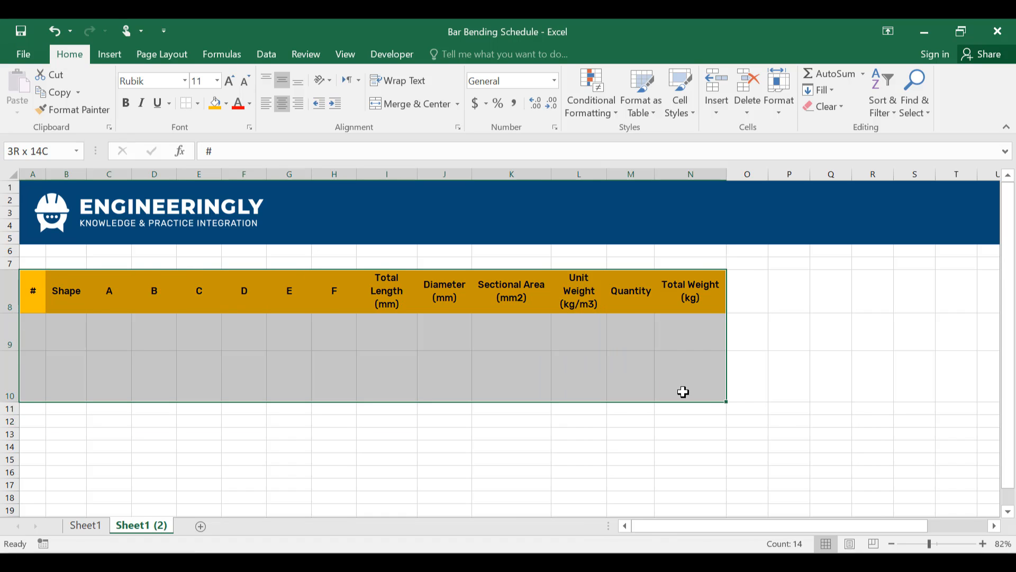
{"action": "left_click", "coordinate": [185, 103]}
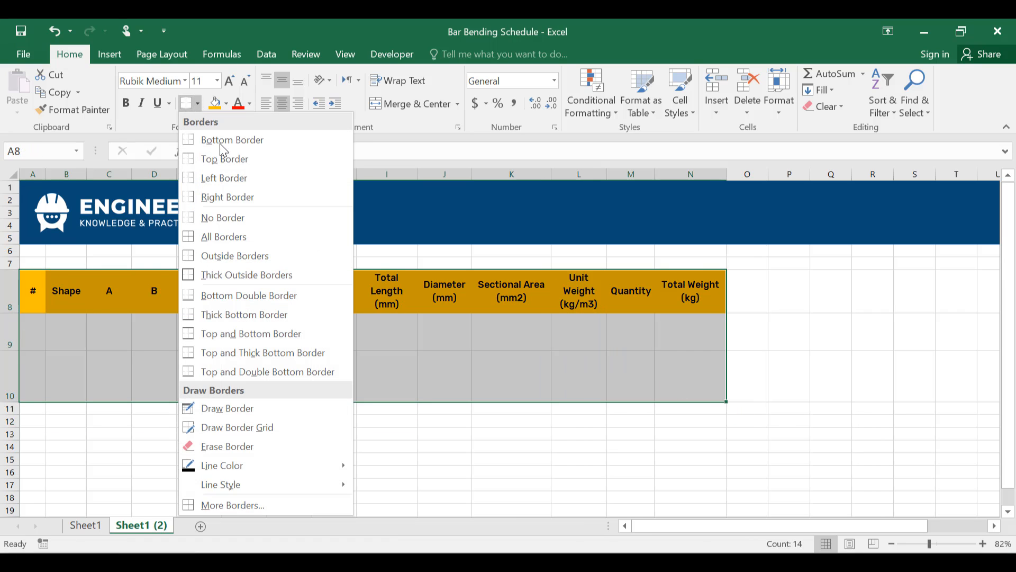
{"action": "left_click", "coordinate": [224, 237]}
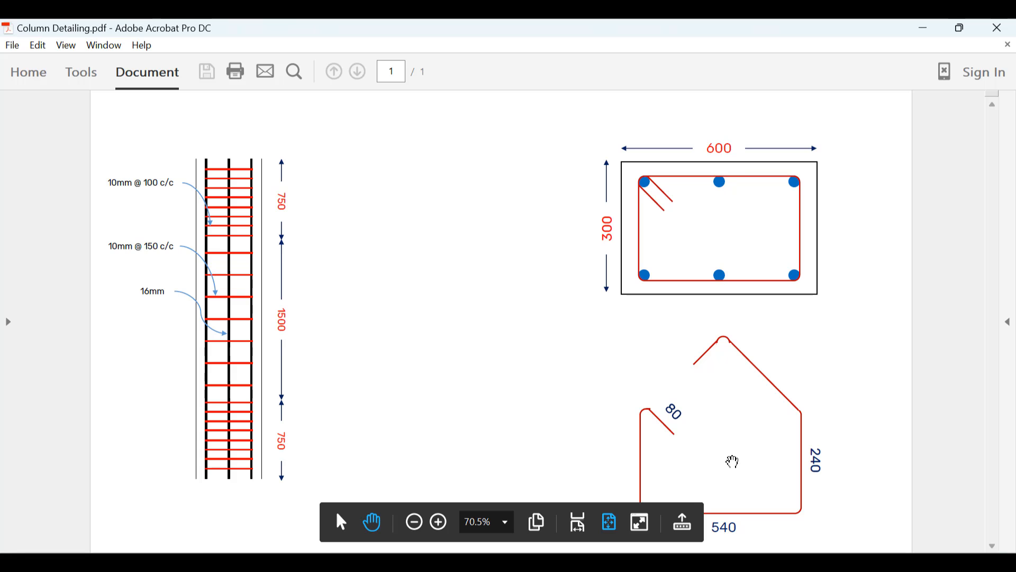
{"action": "mouse_move", "coordinate": [648, 443]}
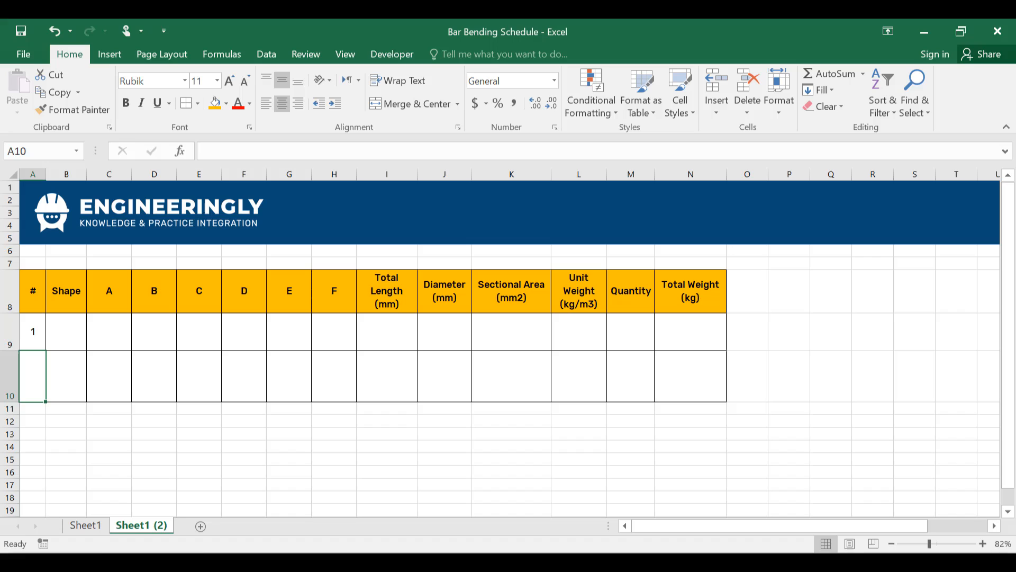
Insert Picture1 from the Desktop as the stirrup sketch for Shape cell B9.
{"action": "left_click", "coordinate": [65, 331]}
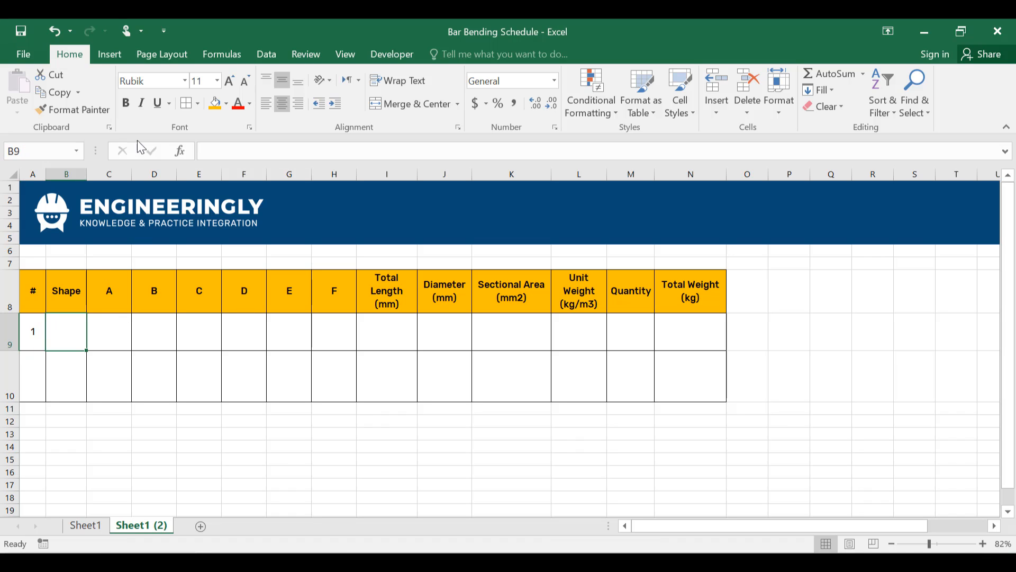
{"action": "left_click", "coordinate": [109, 54]}
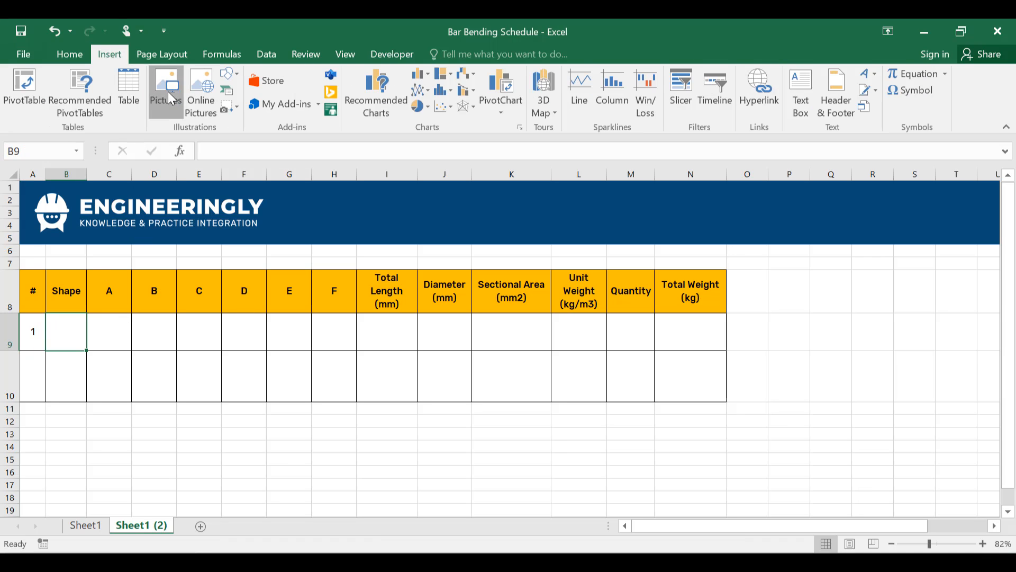
{"action": "left_click", "coordinate": [165, 83]}
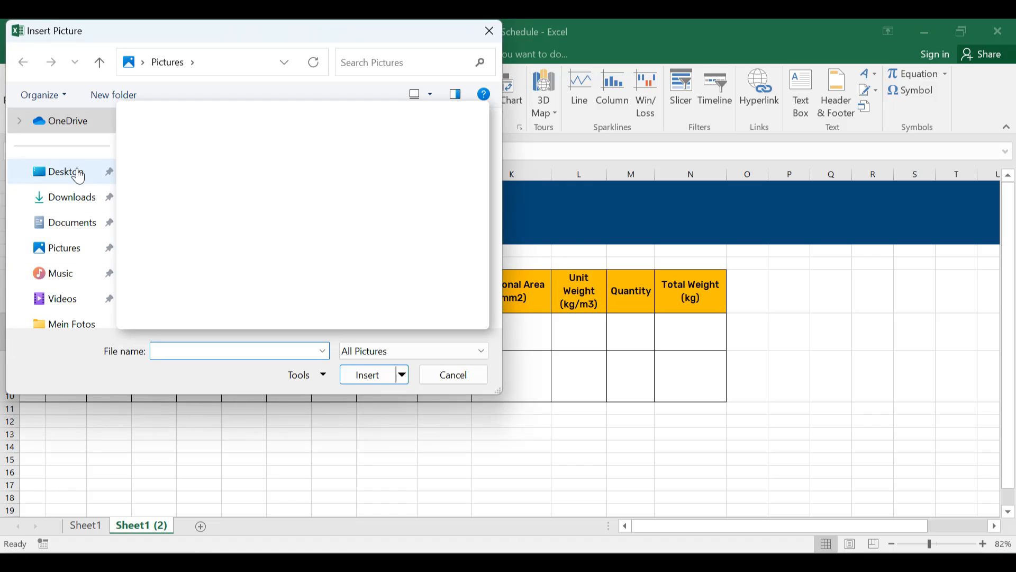
{"action": "left_click", "coordinate": [62, 172]}
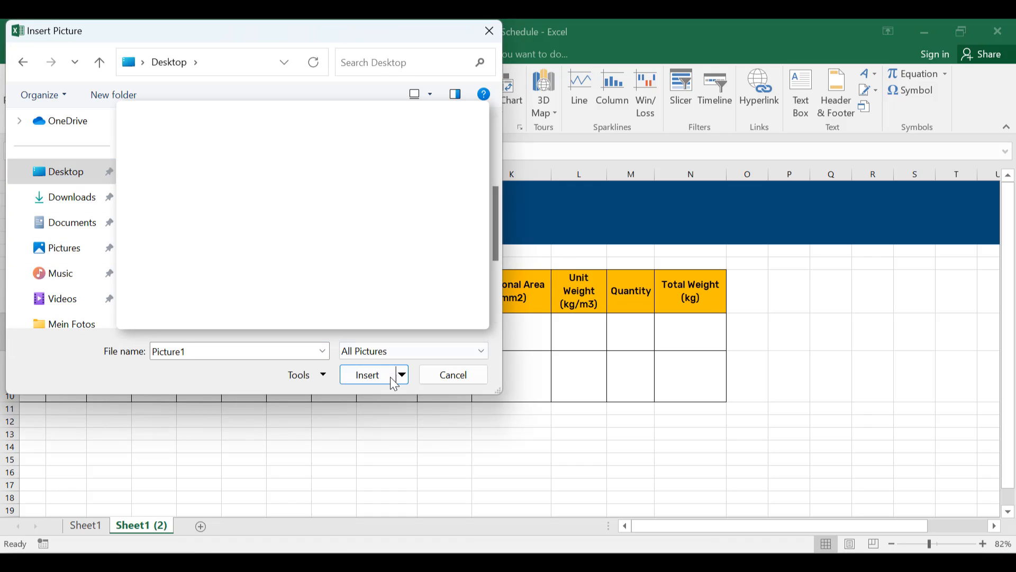
{"action": "left_click", "coordinate": [366, 374]}
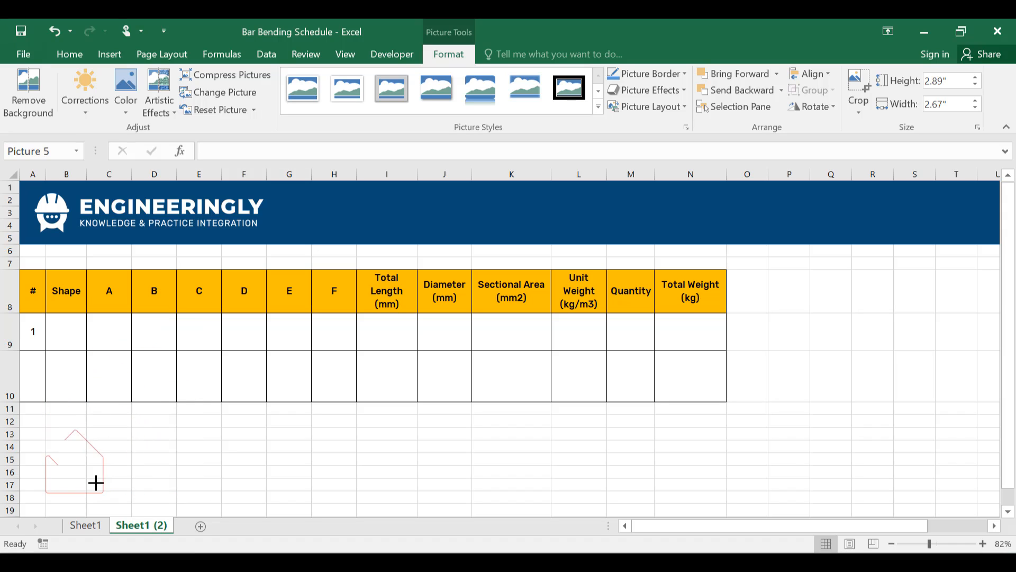
Shrink and position the stirrup picture so it fits inside cell B9.
{"action": "left_click_drag", "start_coordinate": [97, 483], "coordinate": [79, 456]}
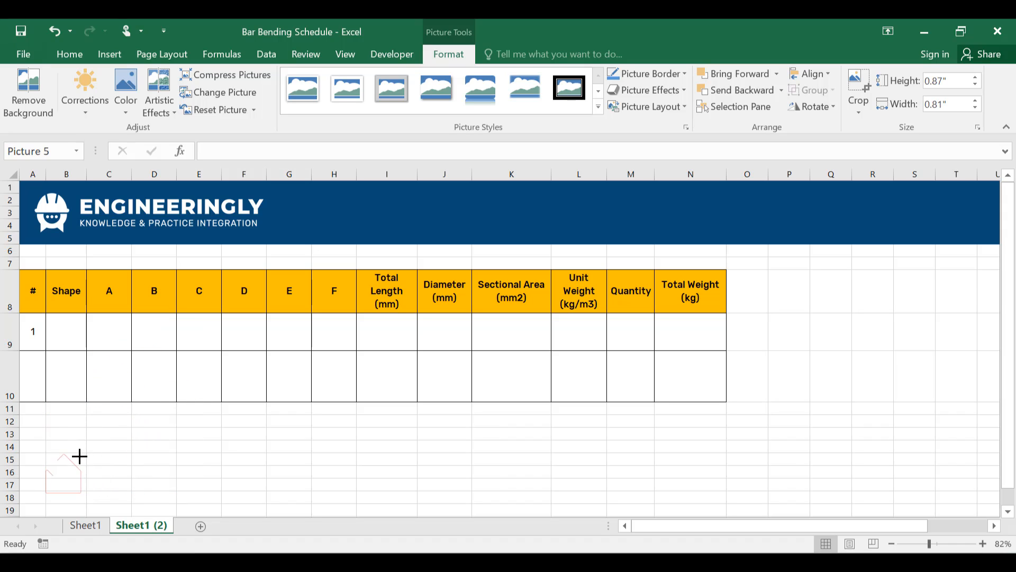
{"action": "left_click_drag", "start_coordinate": [62, 471], "coordinate": [68, 327]}
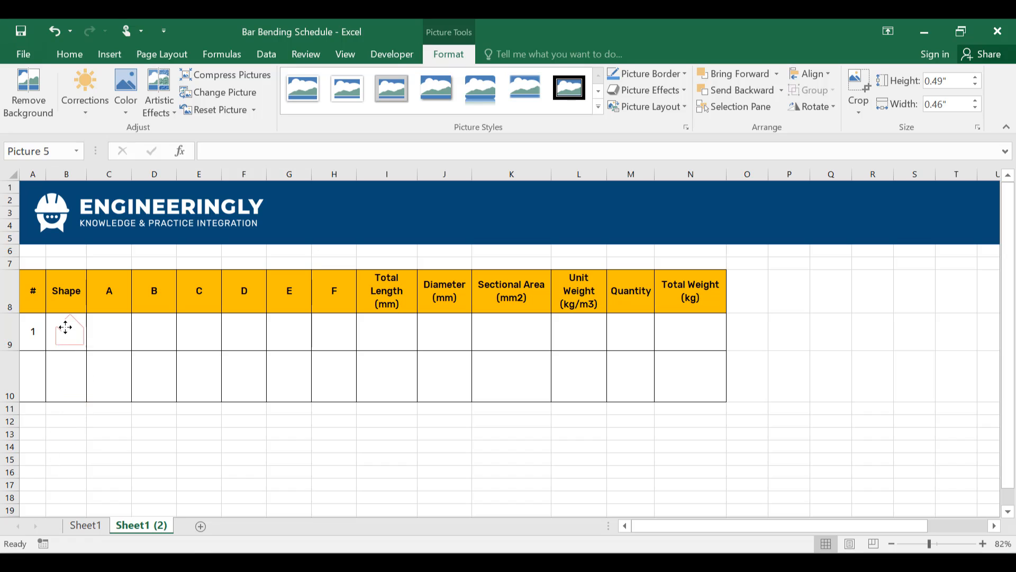
{"action": "left_click", "coordinate": [66, 329]}
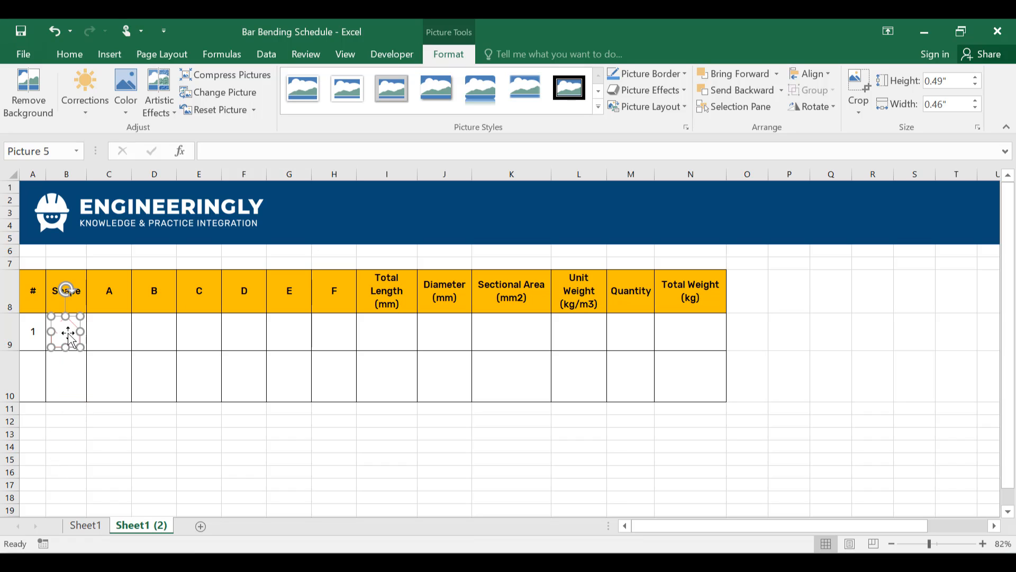
{"action": "left_click", "coordinate": [108, 331]}
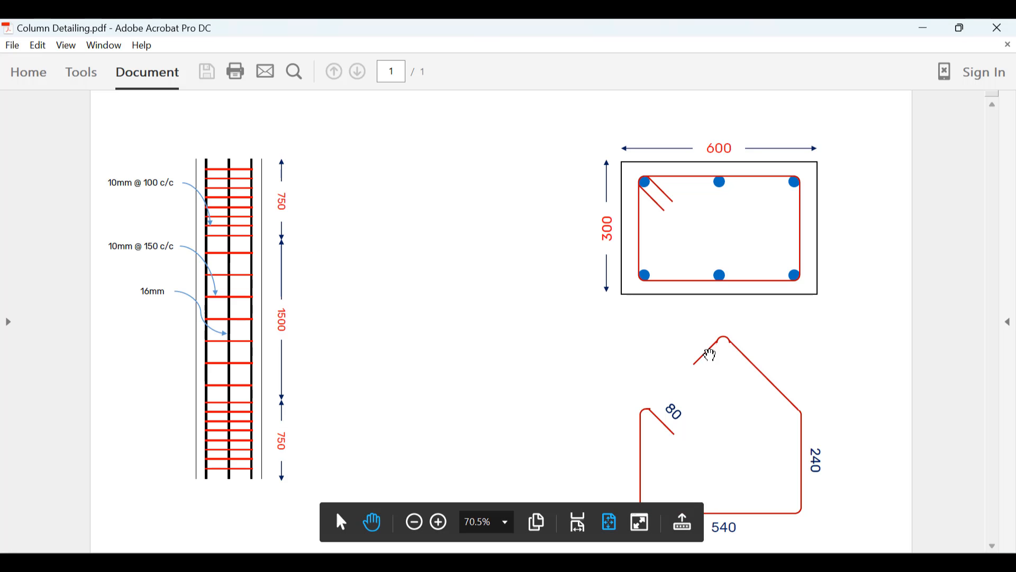
{"action": "mouse_move", "coordinate": [800, 400]}
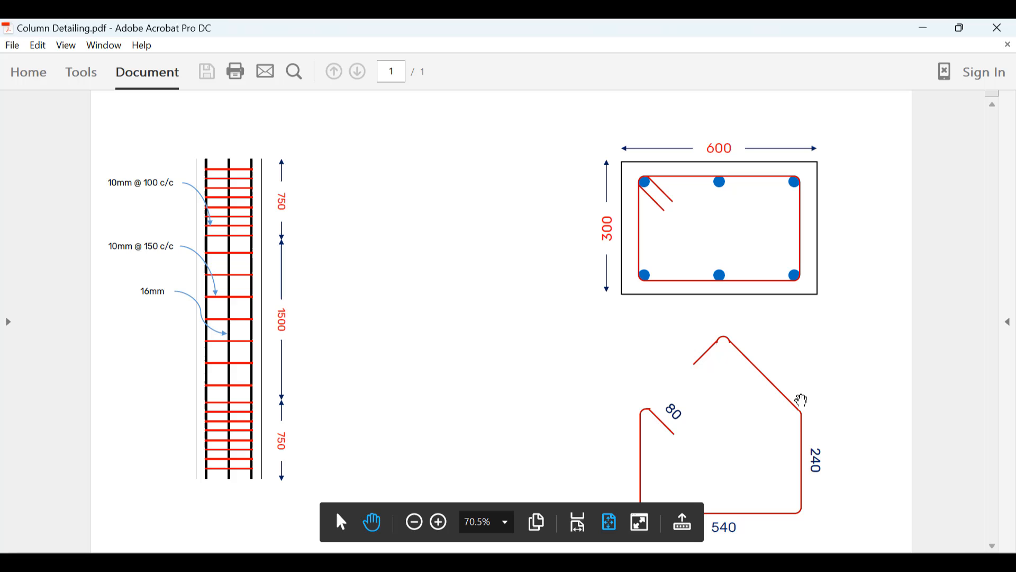
{"action": "mouse_move", "coordinate": [636, 409]}
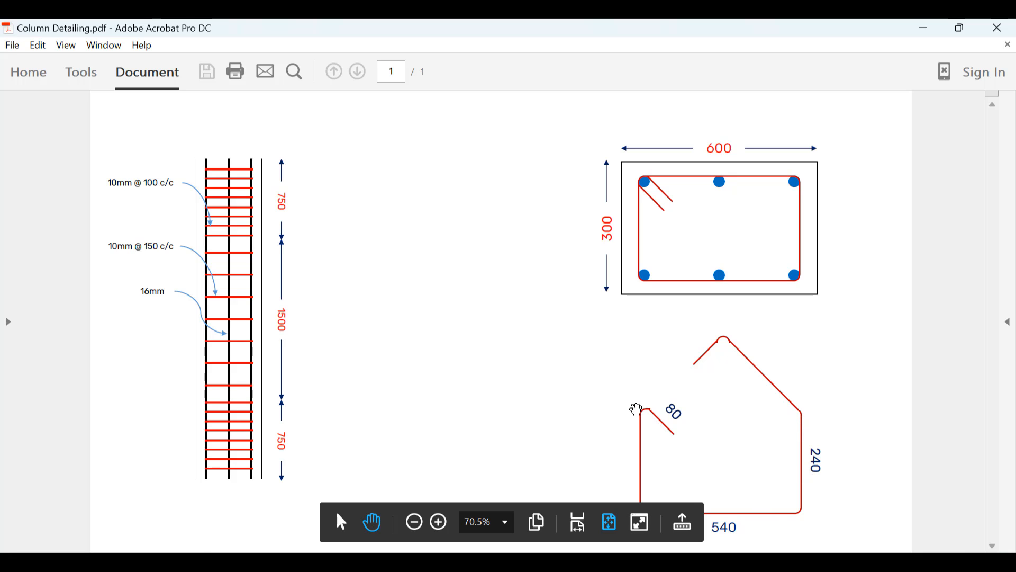
{"action": "mouse_move", "coordinate": [745, 502]}
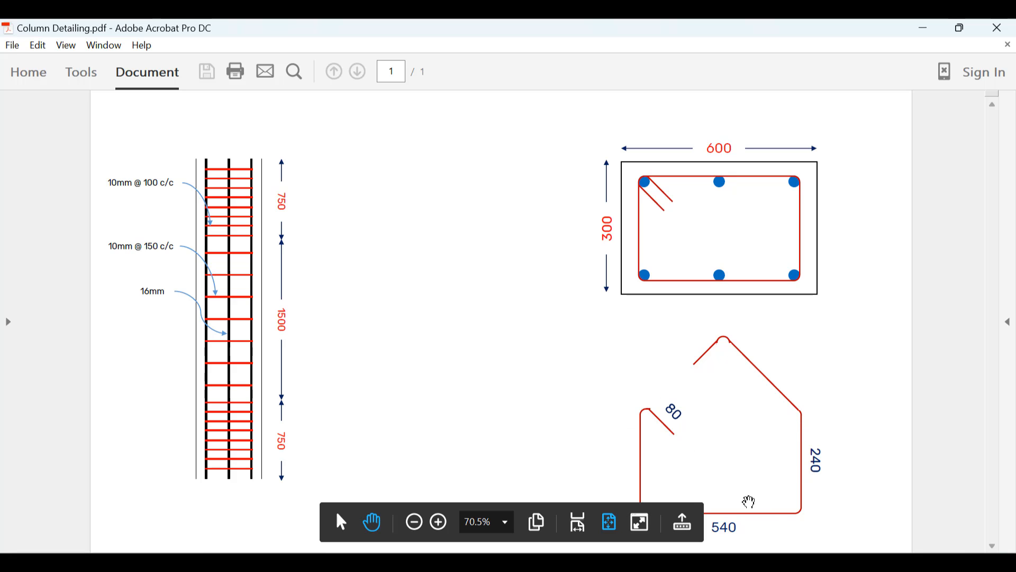
{"action": "mouse_move", "coordinate": [743, 489]}
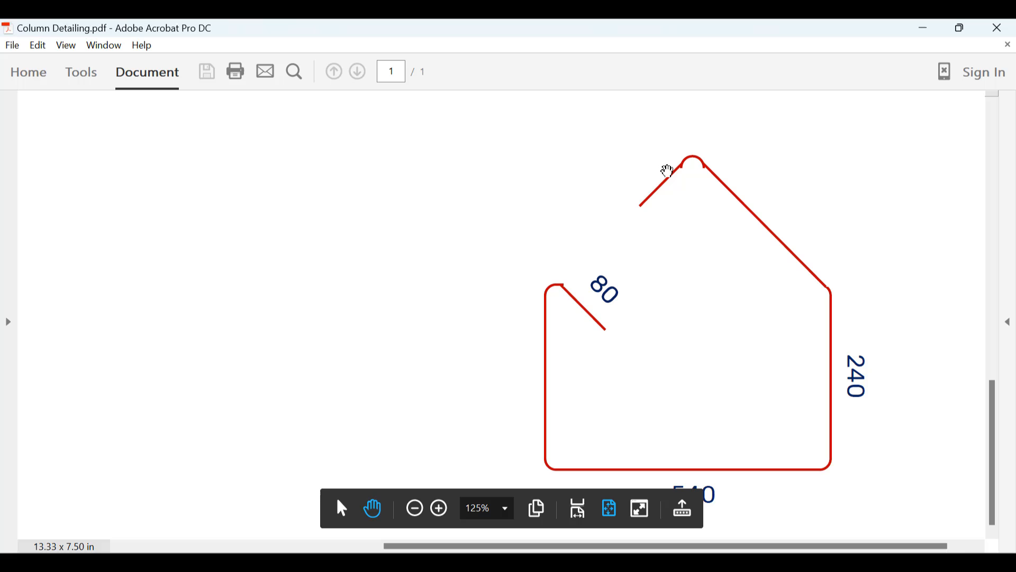
{"action": "mouse_move", "coordinate": [648, 245]}
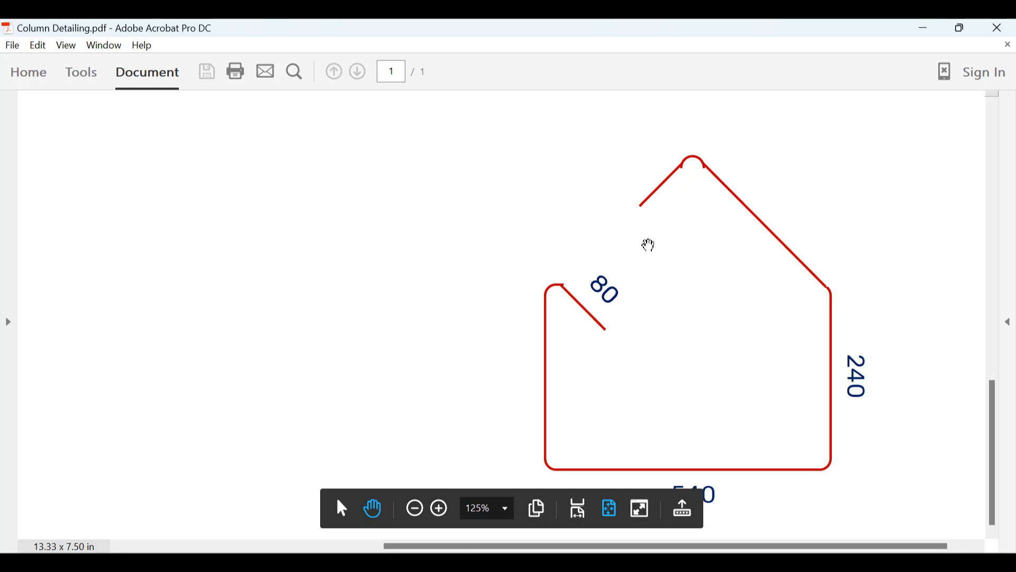
{"action": "mouse_move", "coordinate": [659, 170]}
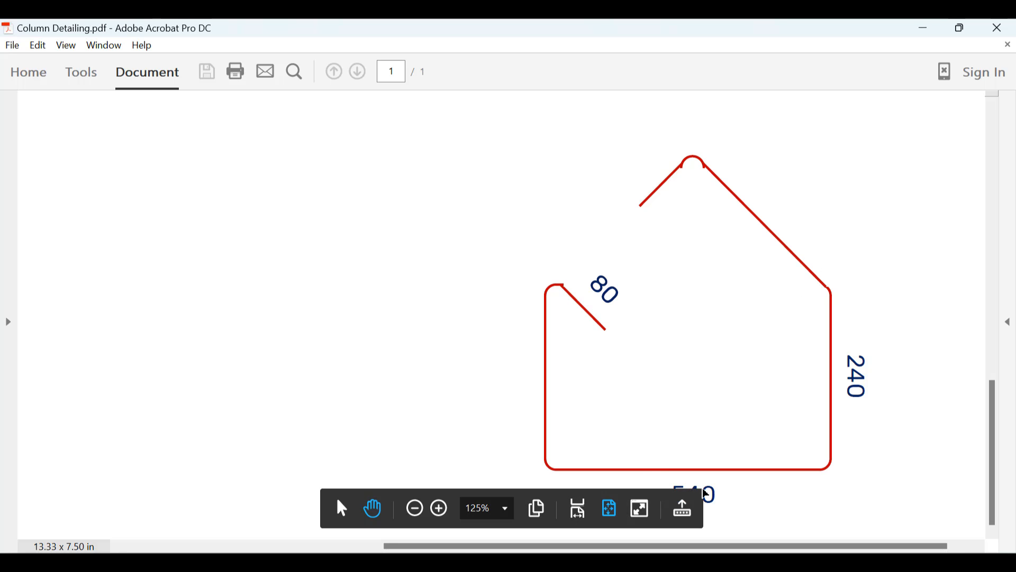
{"action": "mouse_move", "coordinate": [845, 387]}
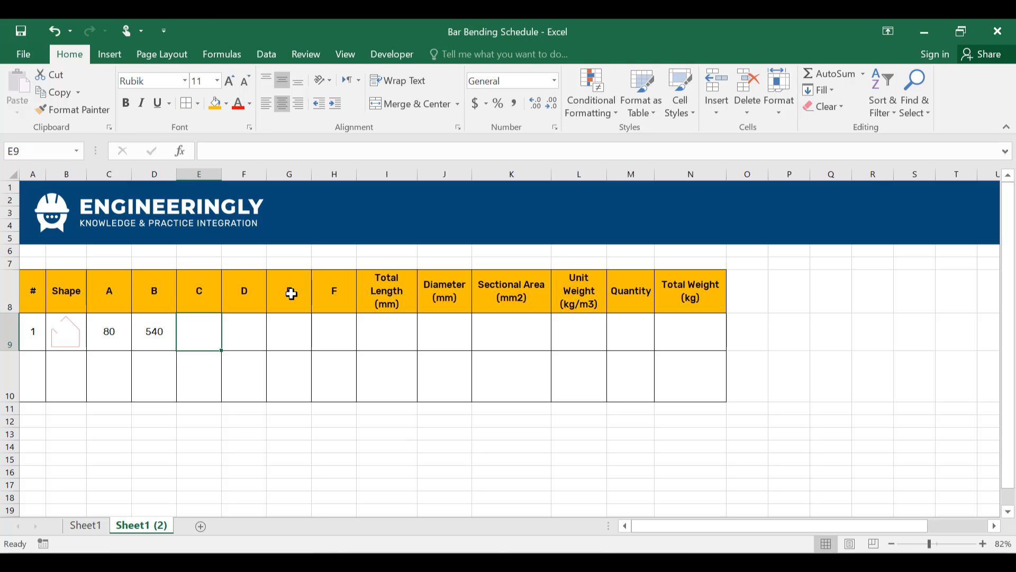
Enter the remaining stirrup segment lengths 240, 540, 240, 80 in E9:H9.
{"action": "type", "text": "240"}
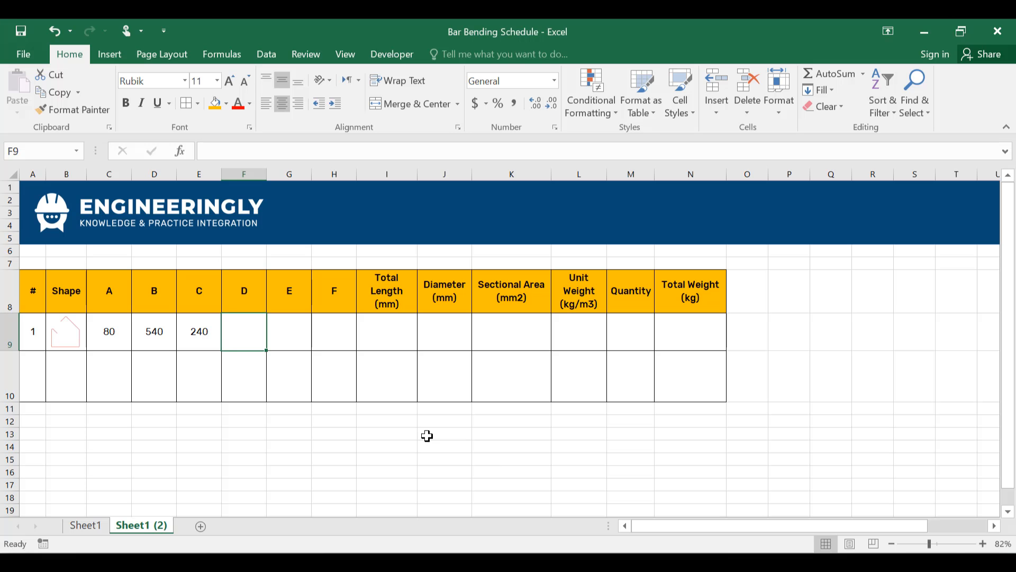
{"action": "type", "text": "540"}
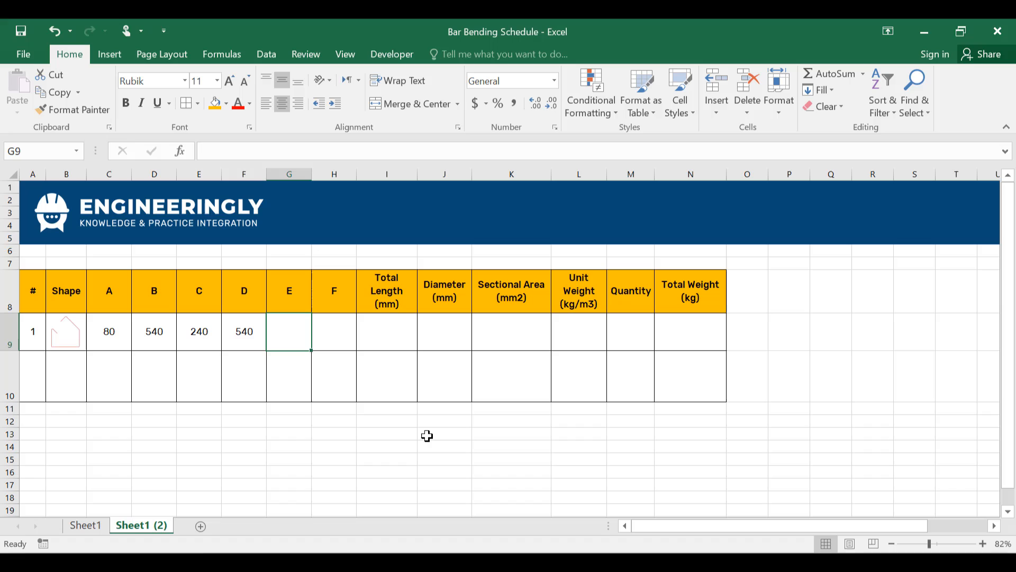
{"action": "type", "text": "240"}
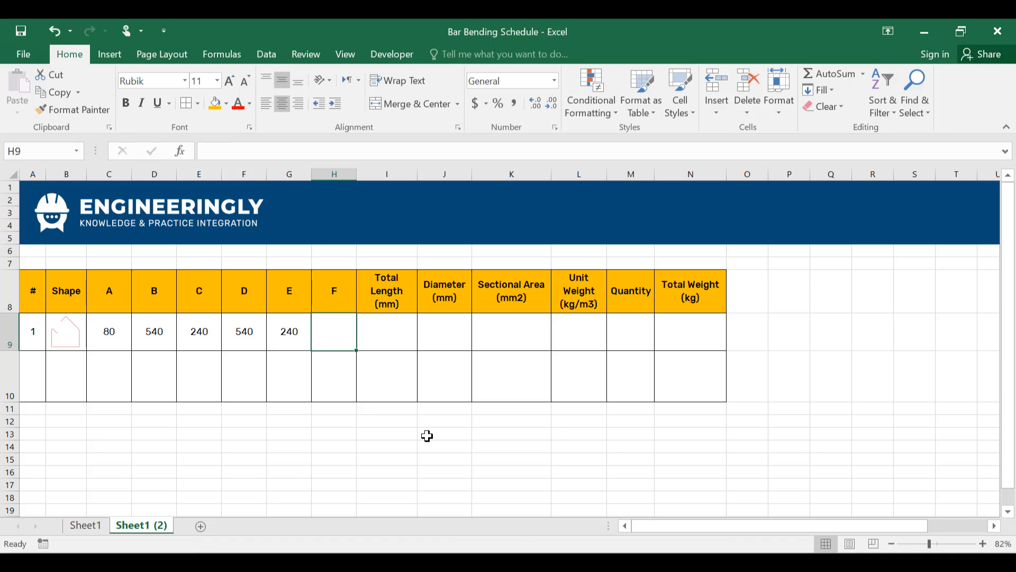
{"action": "type", "text": "80"}
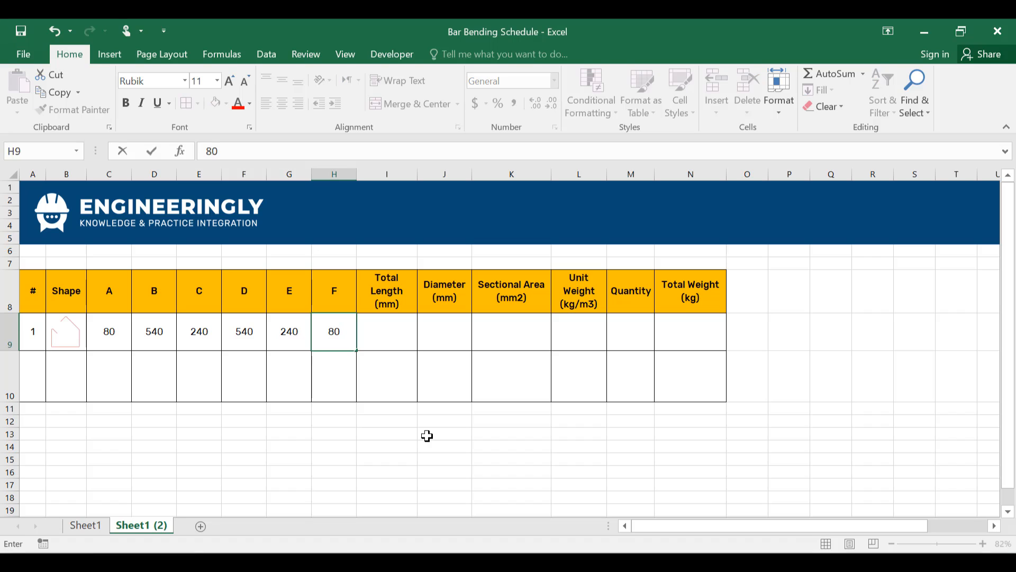
Total the stirrup length in I9 with =SUM(C9:H9), giving 1720 mm.
{"action": "left_click", "coordinate": [386, 331]}
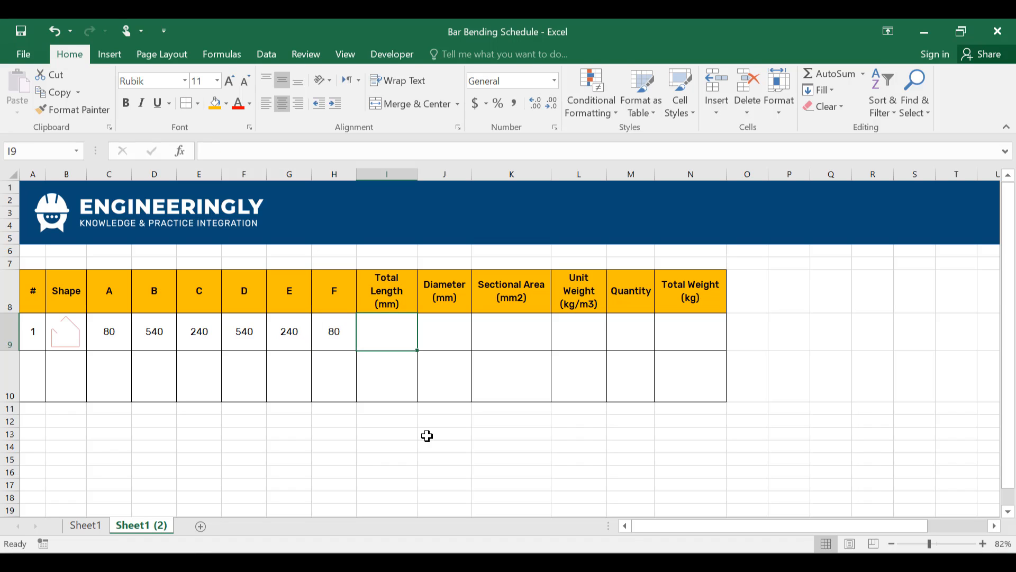
{"action": "type", "text": "=sum("}
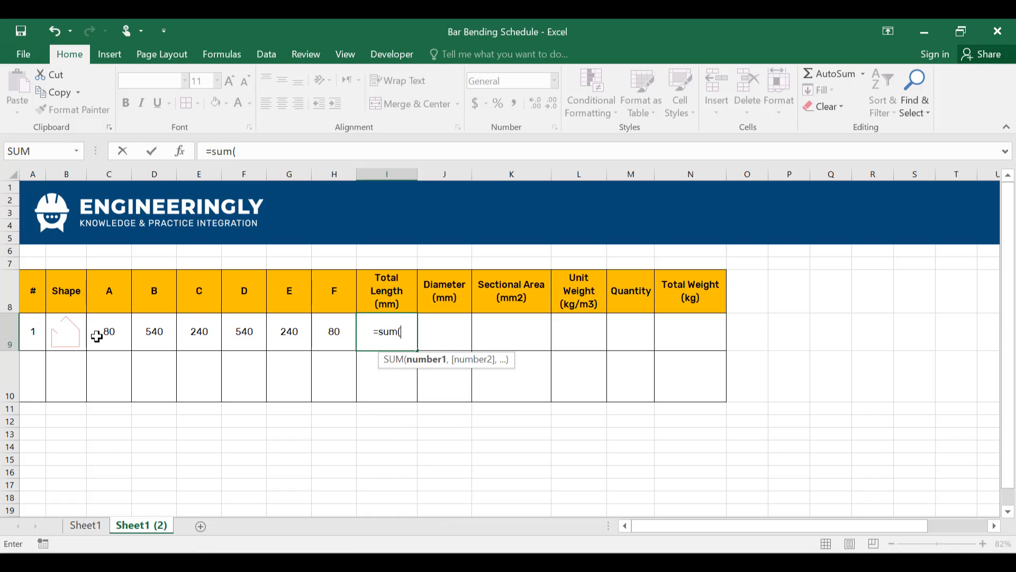
{"action": "key", "text": "Enter"}
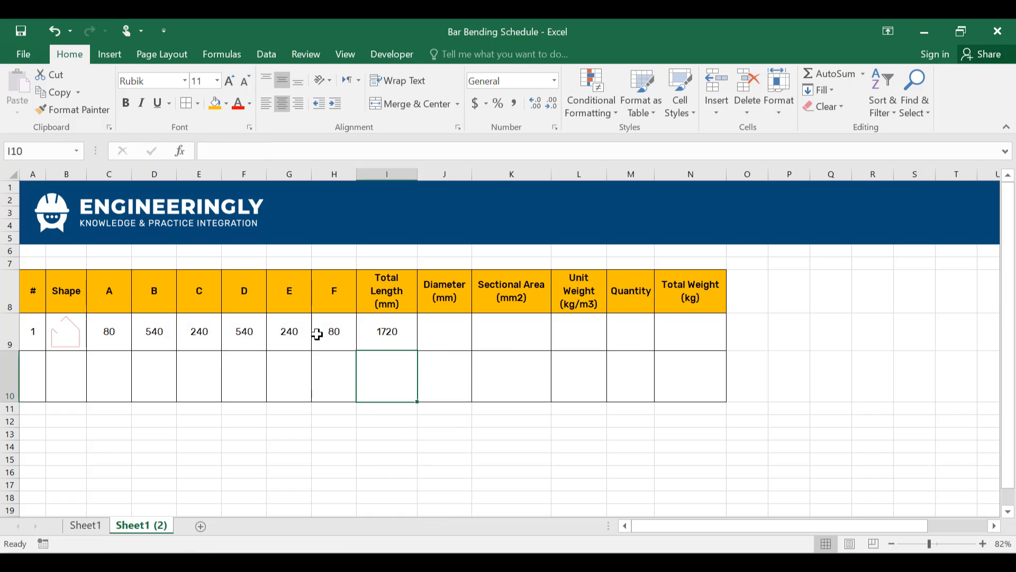
{"action": "mouse_move", "coordinate": [401, 339]}
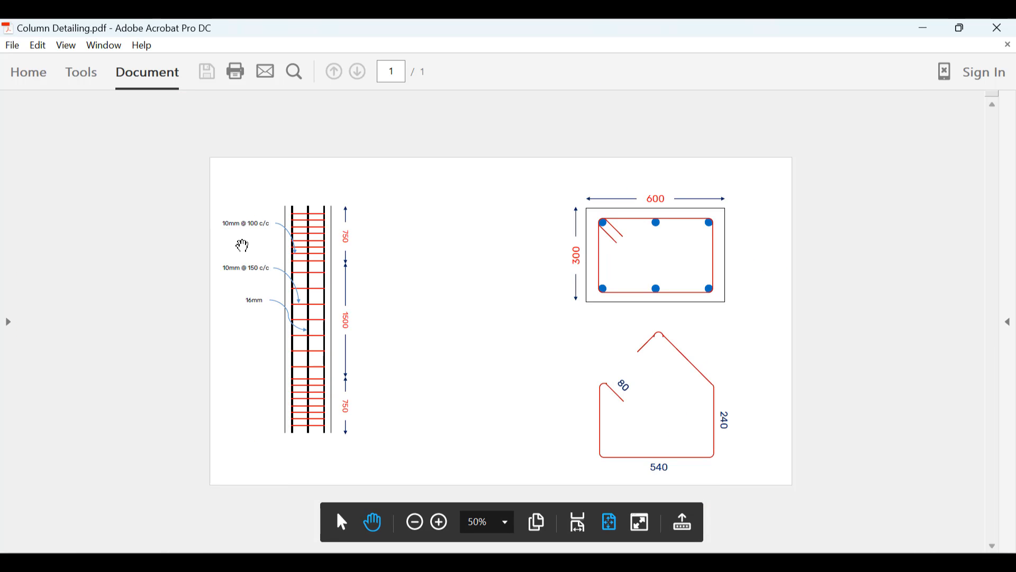
Zoom into the column elevation's bar diameter labels (10mm @ 100 c/c) in Acrobat.
{"action": "left_click", "coordinate": [438, 521]}
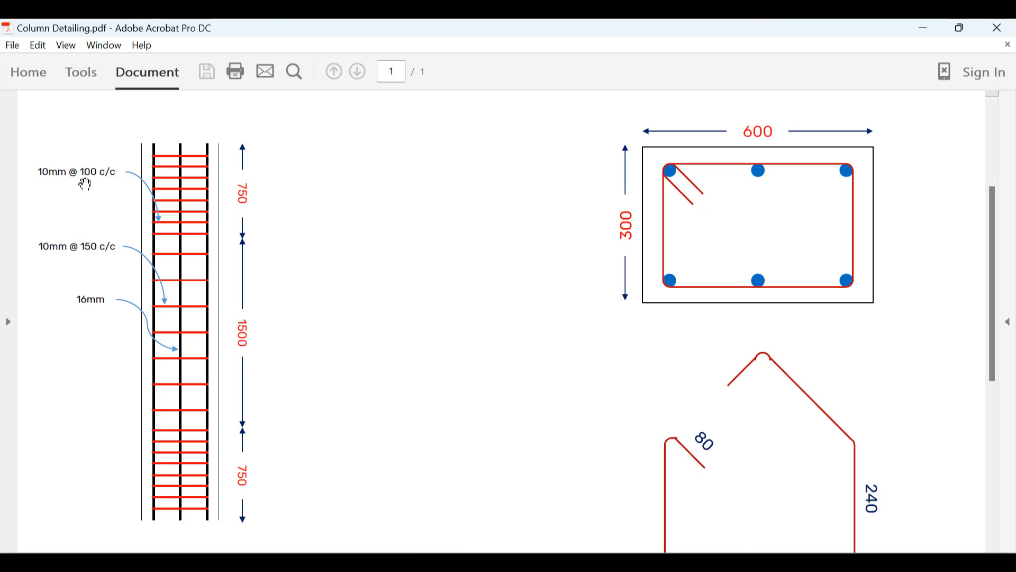
{"action": "mouse_move", "coordinate": [131, 214]}
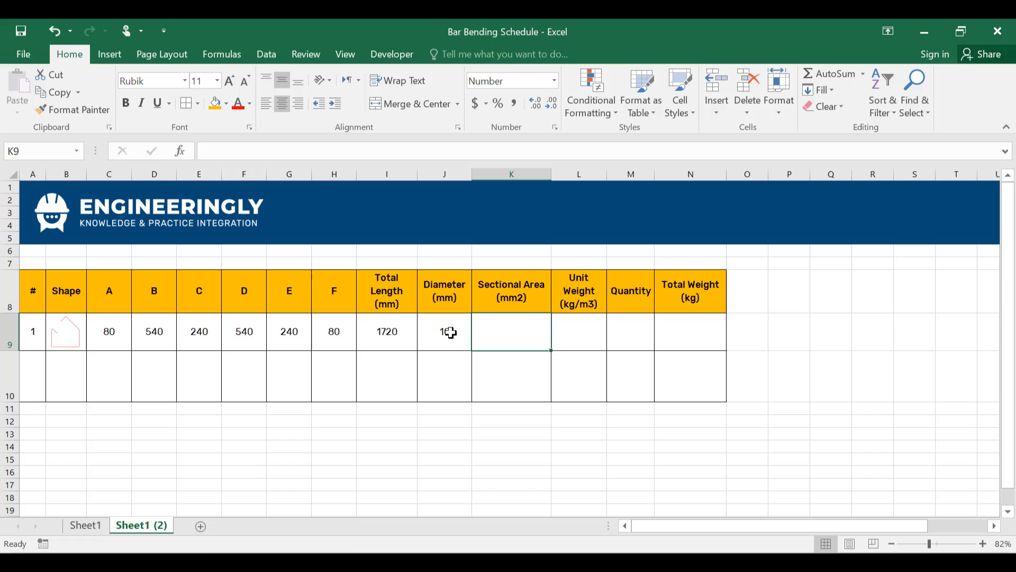
Compute the stirrup sectional area in K9 as =PI()*J9*J9/4, giving 79 mm².
{"action": "type", "text": "=p"}
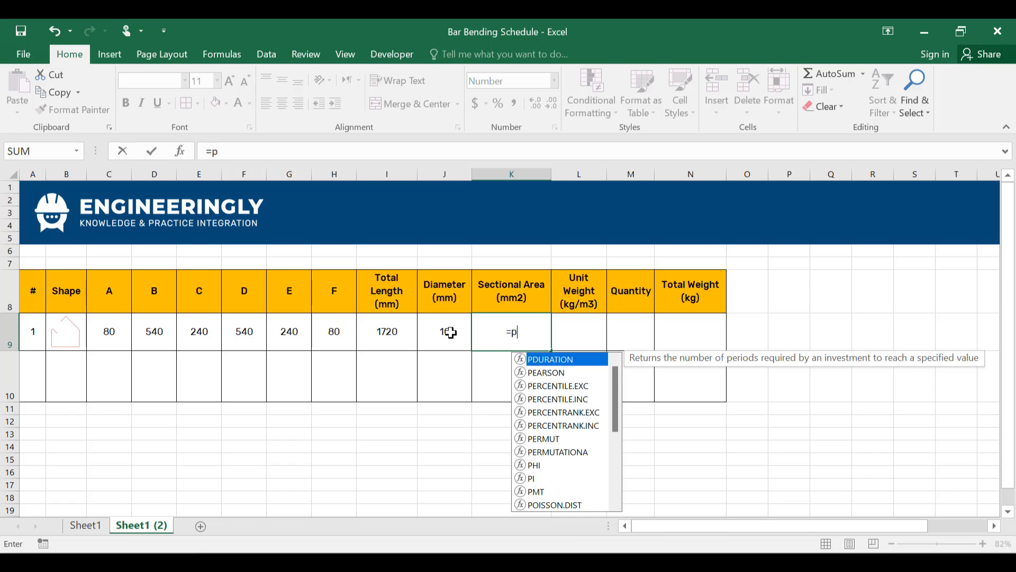
{"action": "type", "text": "i("}
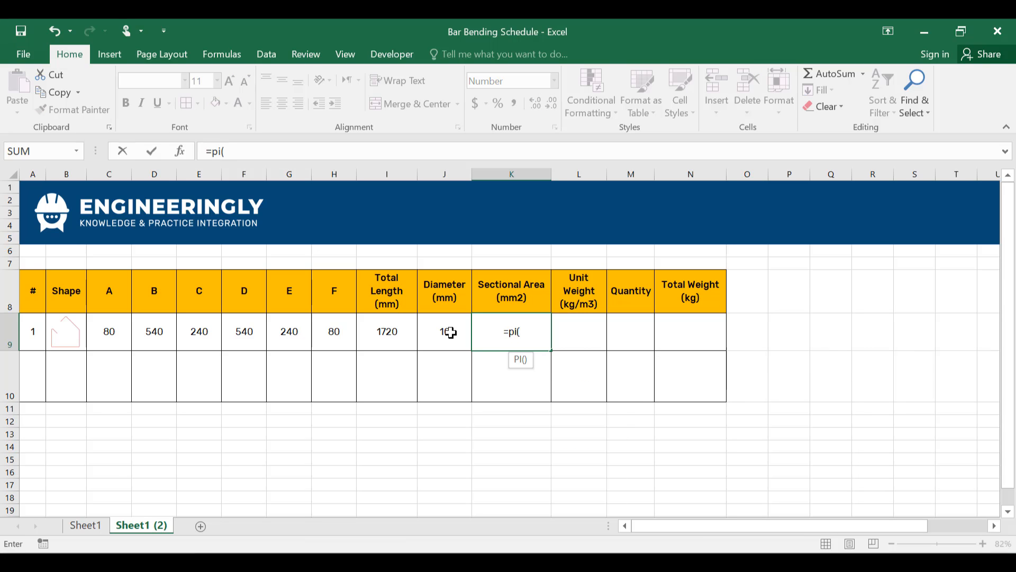
{"action": "type", "text": ")*"}
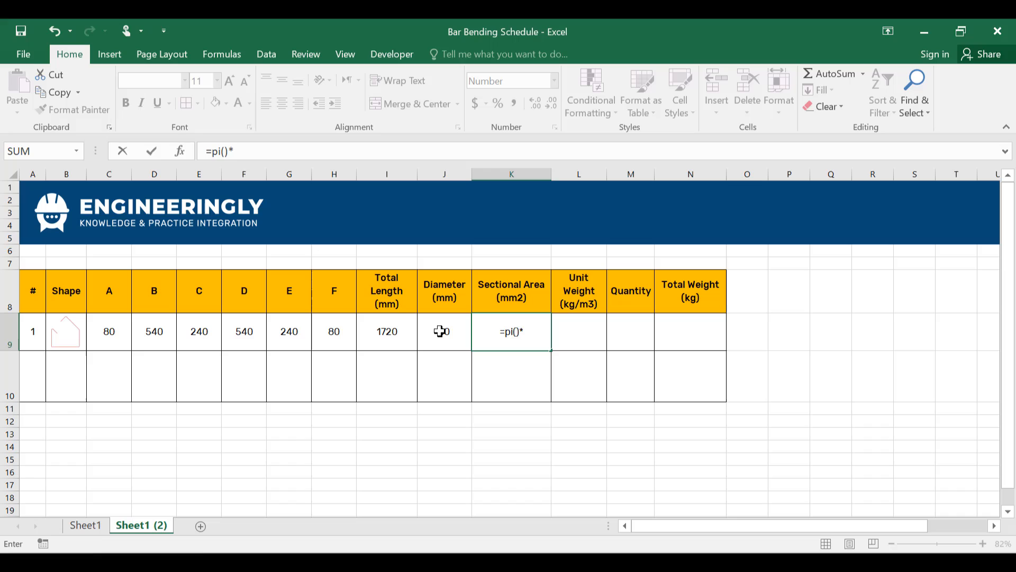
{"action": "left_click", "coordinate": [444, 332]}
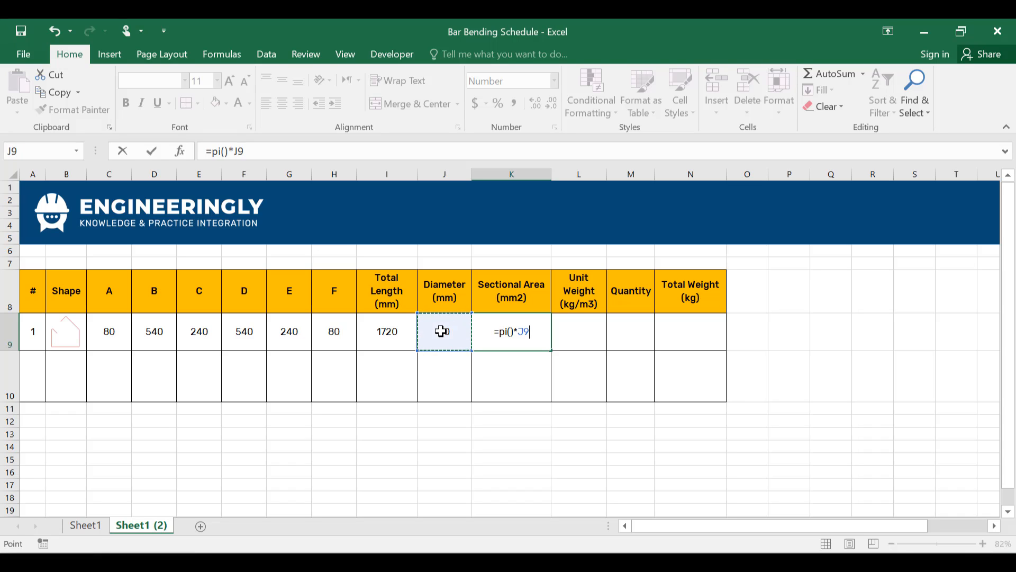
{"action": "type", "text": "*"}
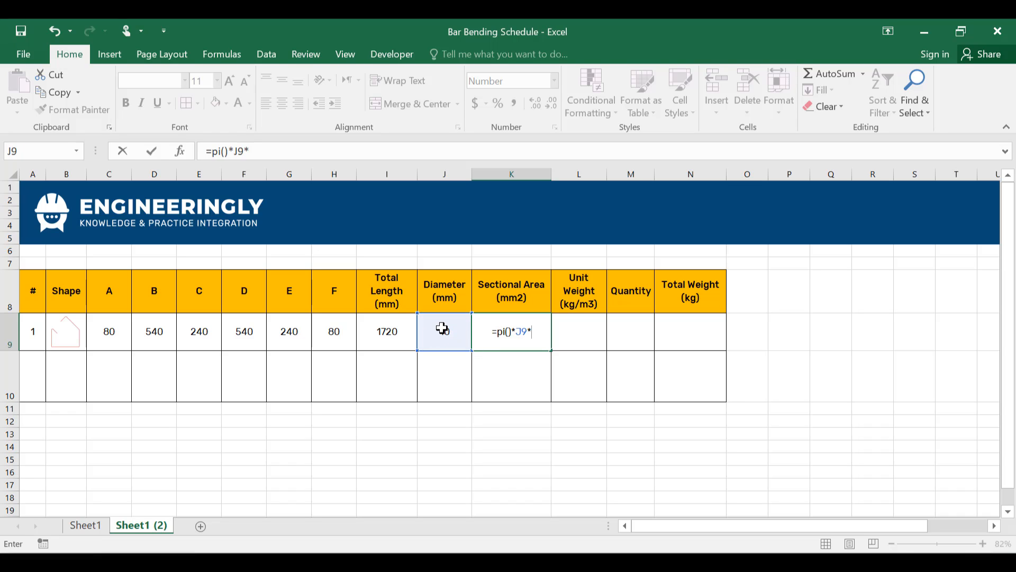
{"action": "left_click", "coordinate": [444, 332]}
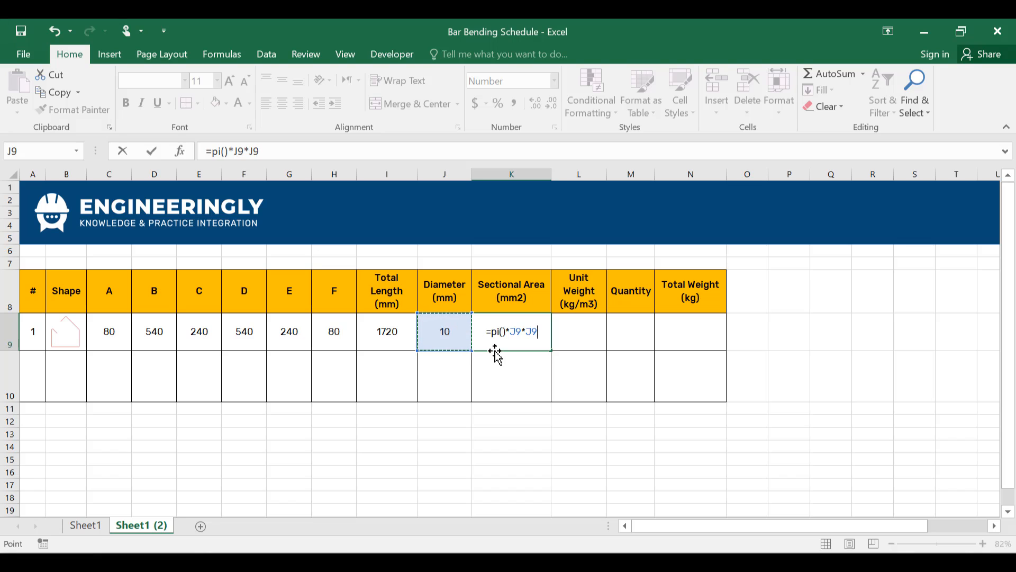
{"action": "type", "text": "/4"}
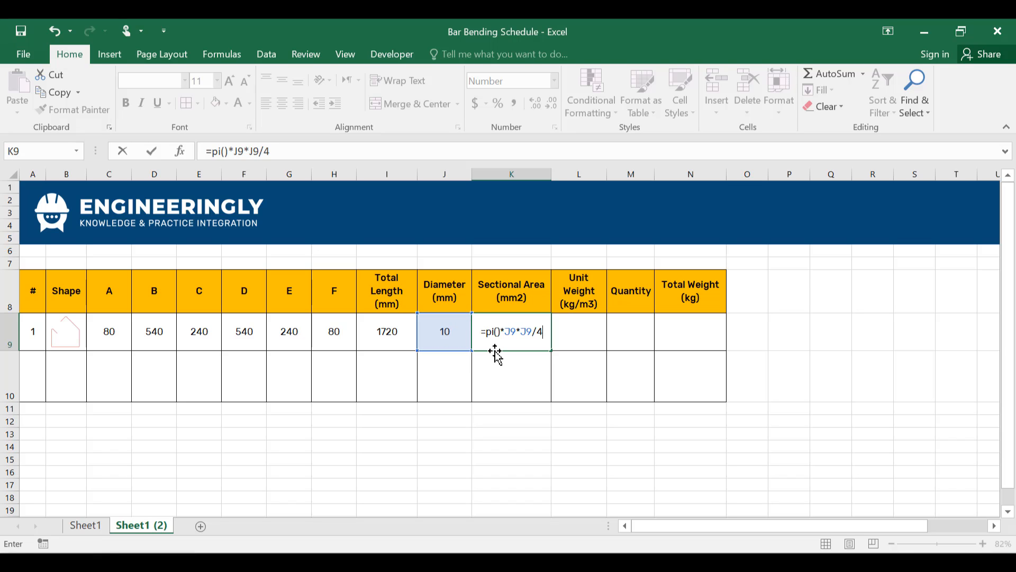
{"action": "key", "text": "Enter"}
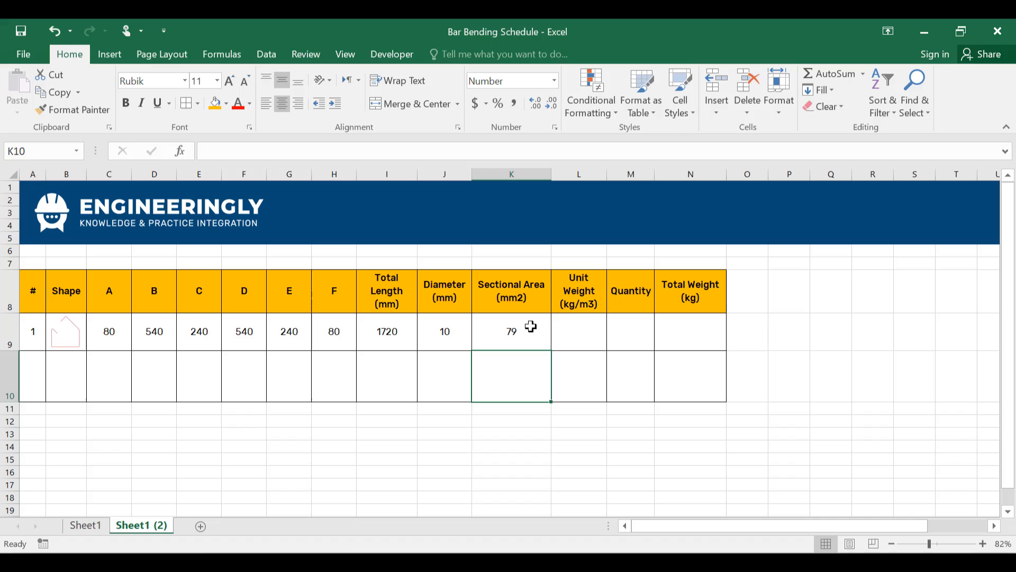
{"action": "mouse_move", "coordinate": [577, 333]}
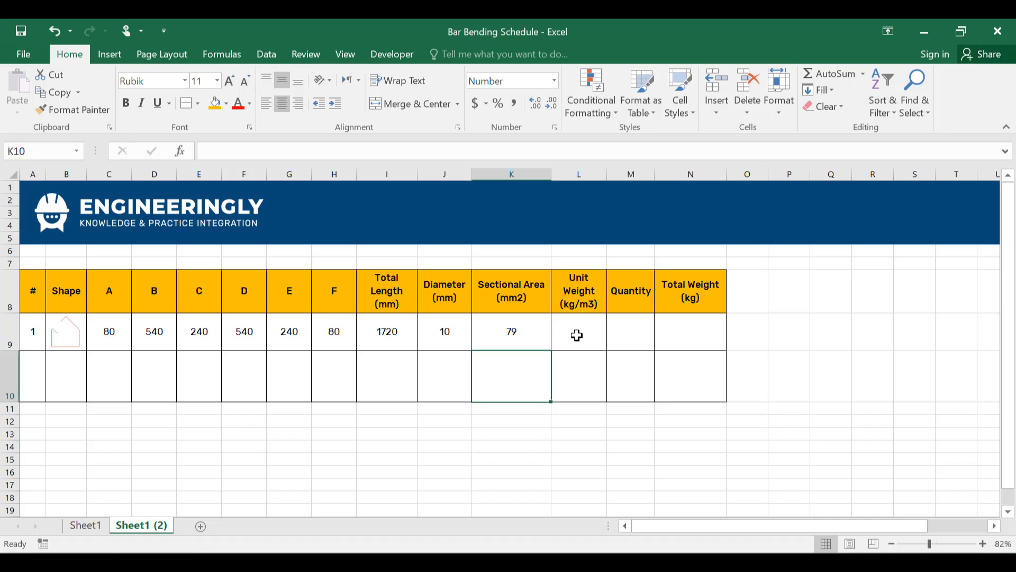
Enter the steel unit weight 7850 kg/m3 in L9 for the stirrup row.
{"action": "left_click", "coordinate": [577, 331]}
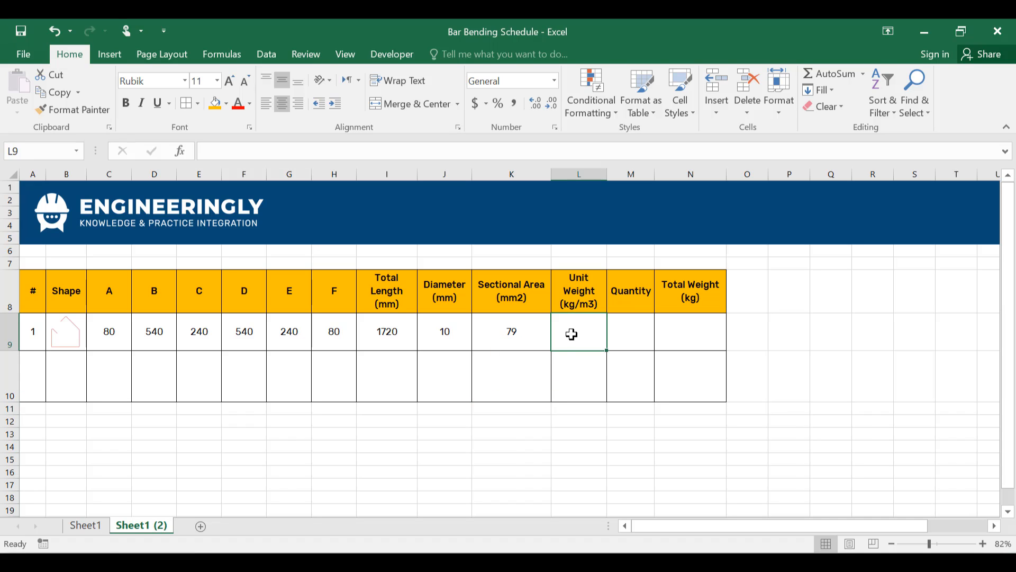
{"action": "type", "text": "7850"}
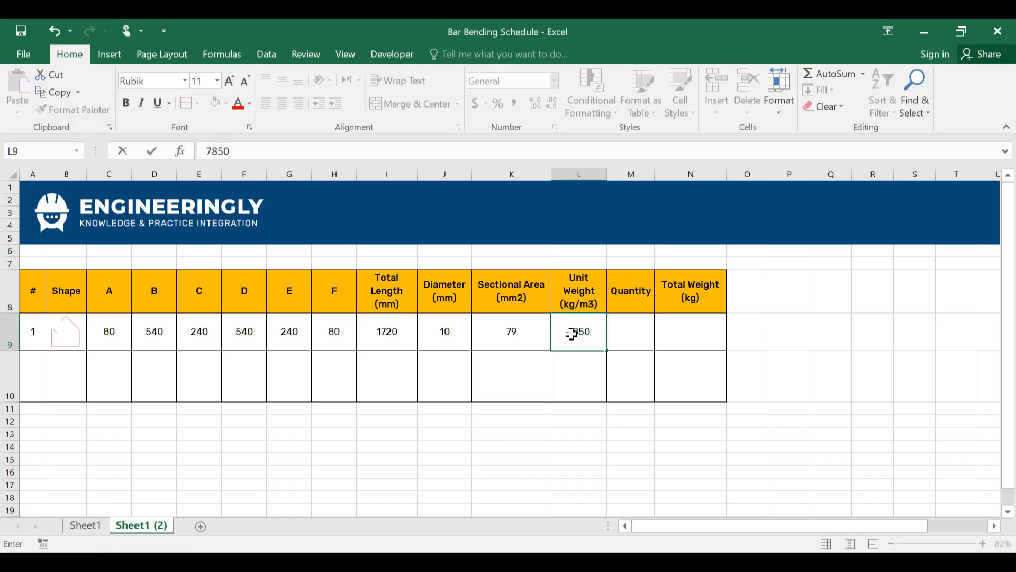
{"action": "left_click", "coordinate": [630, 333]}
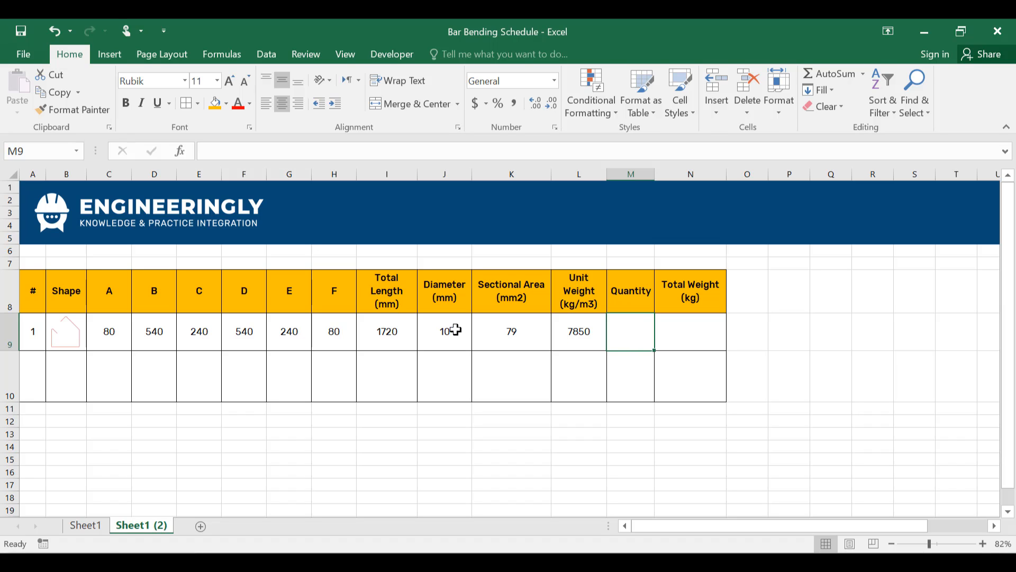
{"action": "mouse_move", "coordinate": [620, 346]}
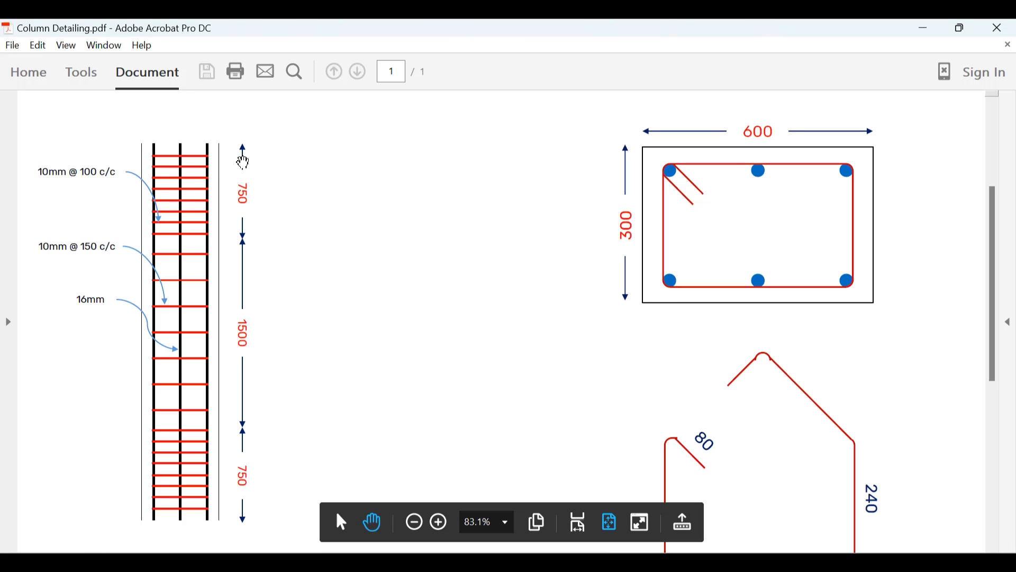
{"action": "mouse_move", "coordinate": [246, 158]}
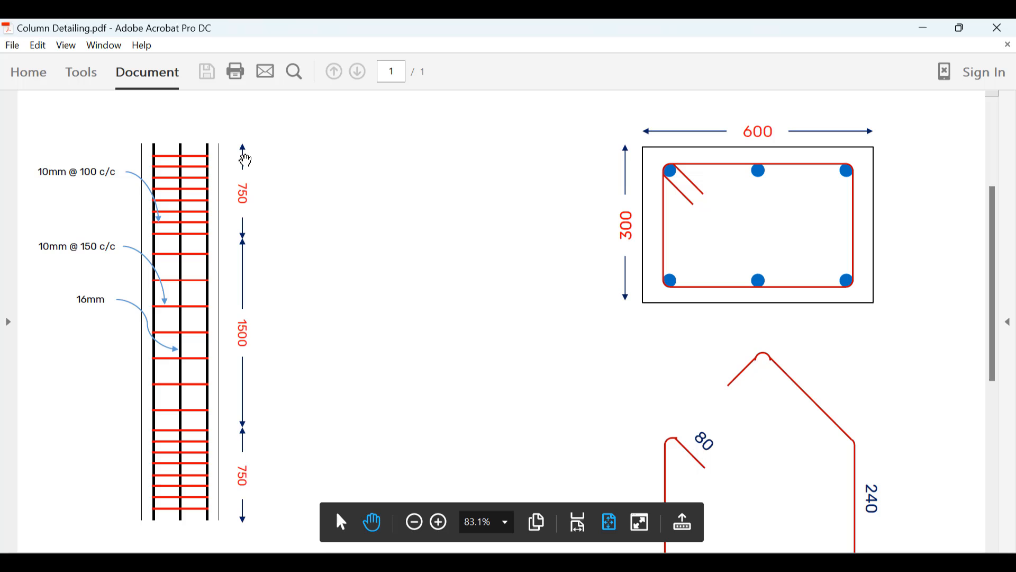
{"action": "mouse_move", "coordinate": [45, 182]}
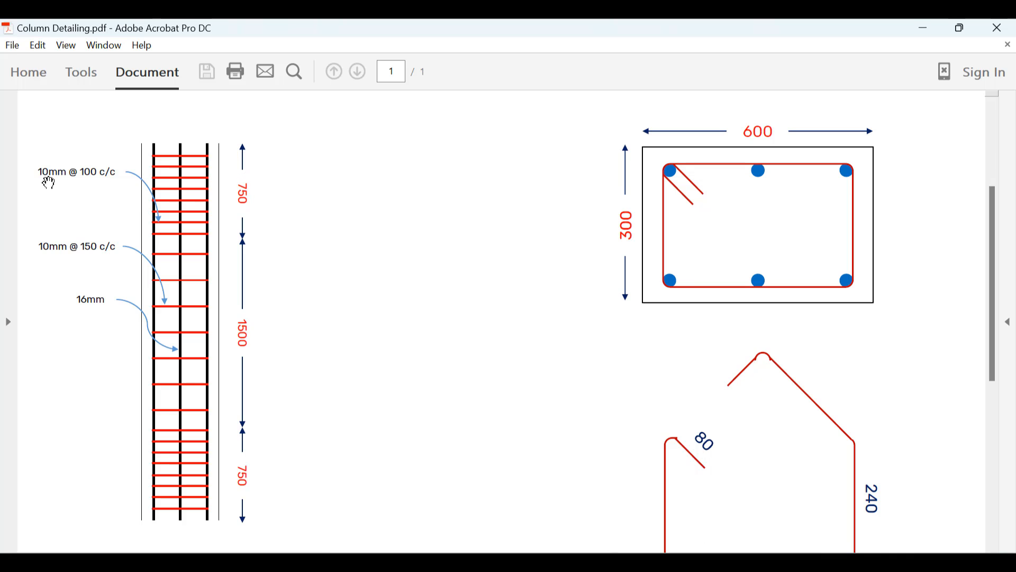
{"action": "mouse_move", "coordinate": [101, 181]}
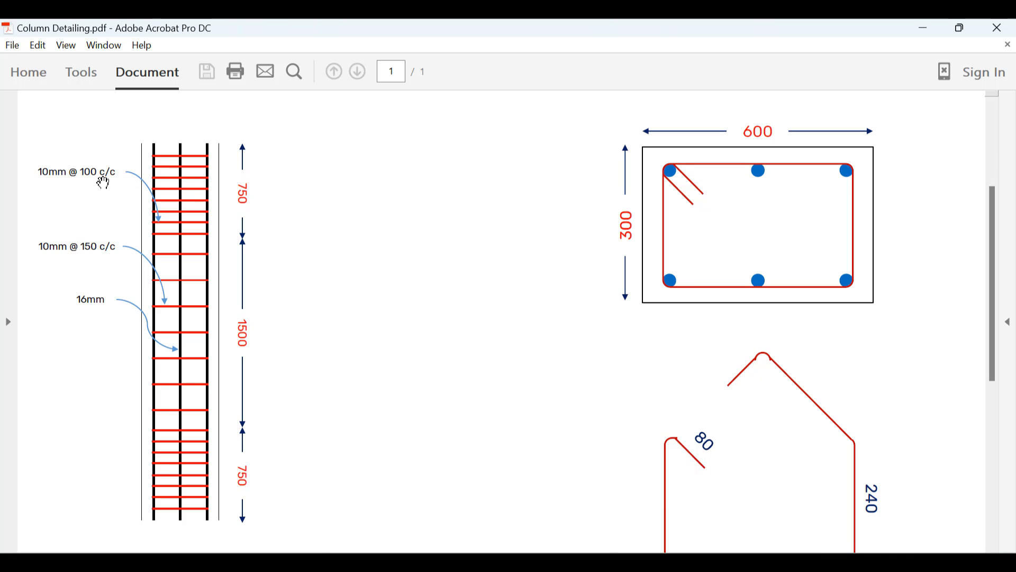
{"action": "mouse_move", "coordinate": [242, 172]}
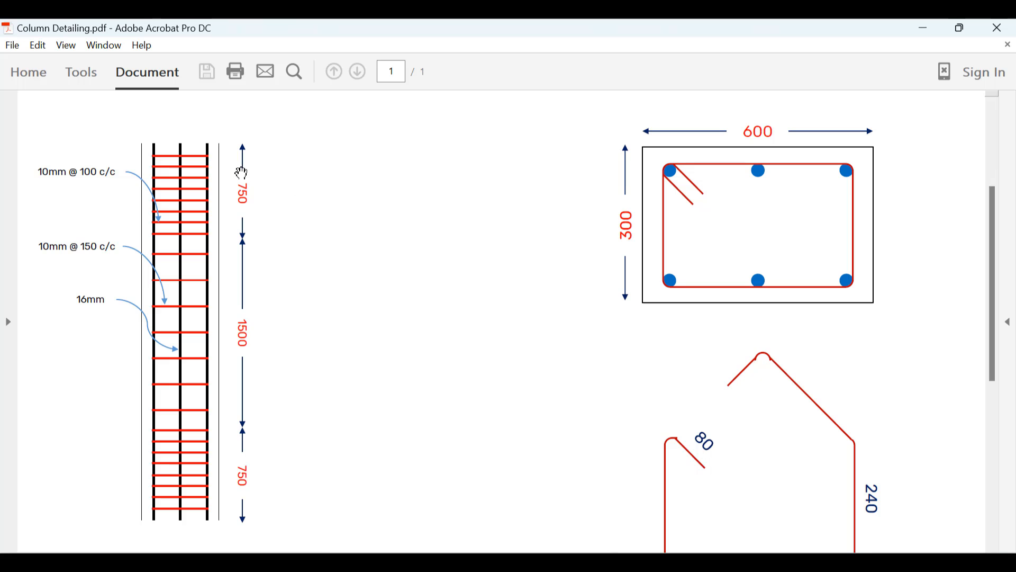
{"action": "mouse_move", "coordinate": [60, 188]}
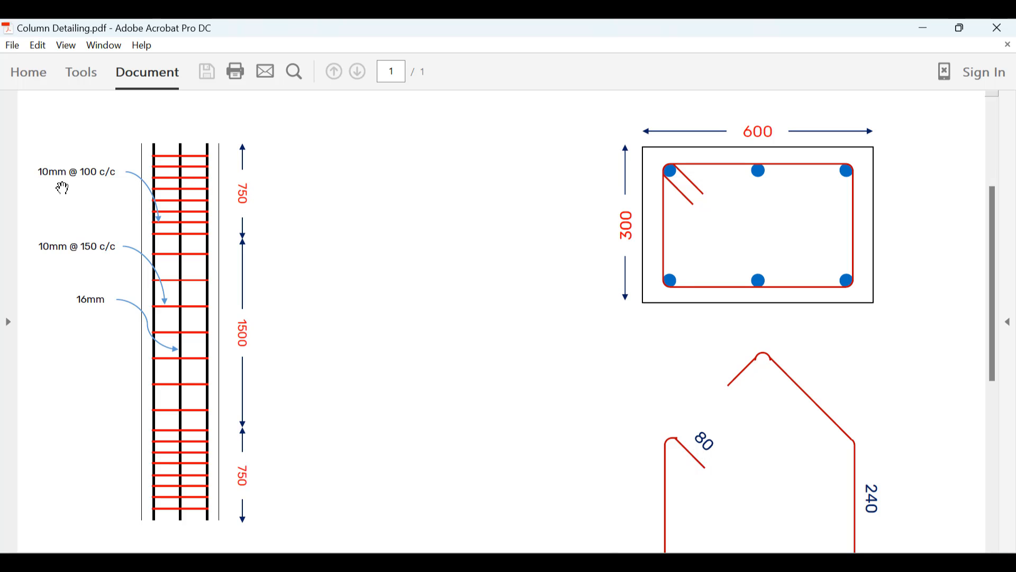
{"action": "mouse_move", "coordinate": [101, 189]}
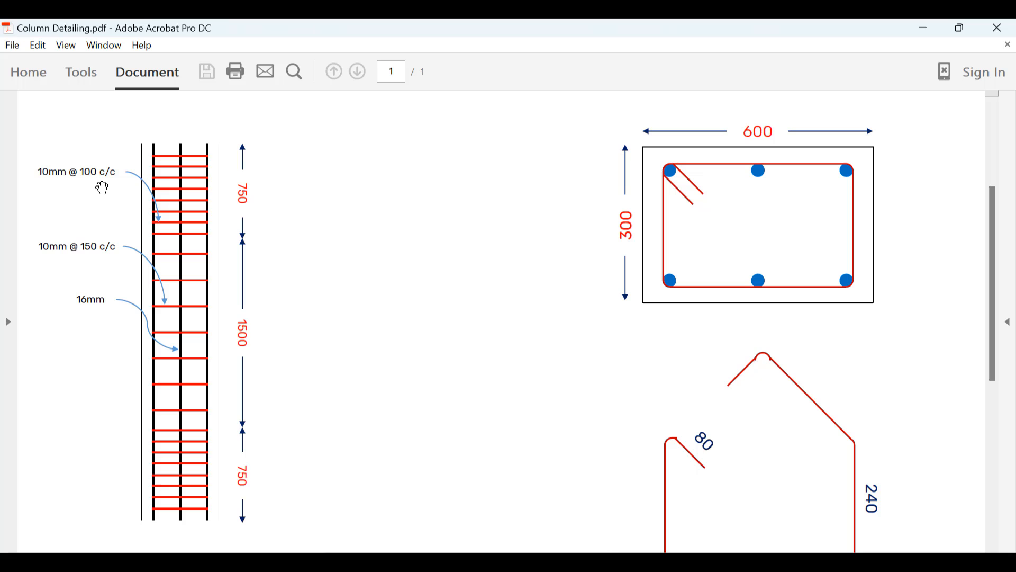
{"action": "mouse_move", "coordinate": [159, 181]}
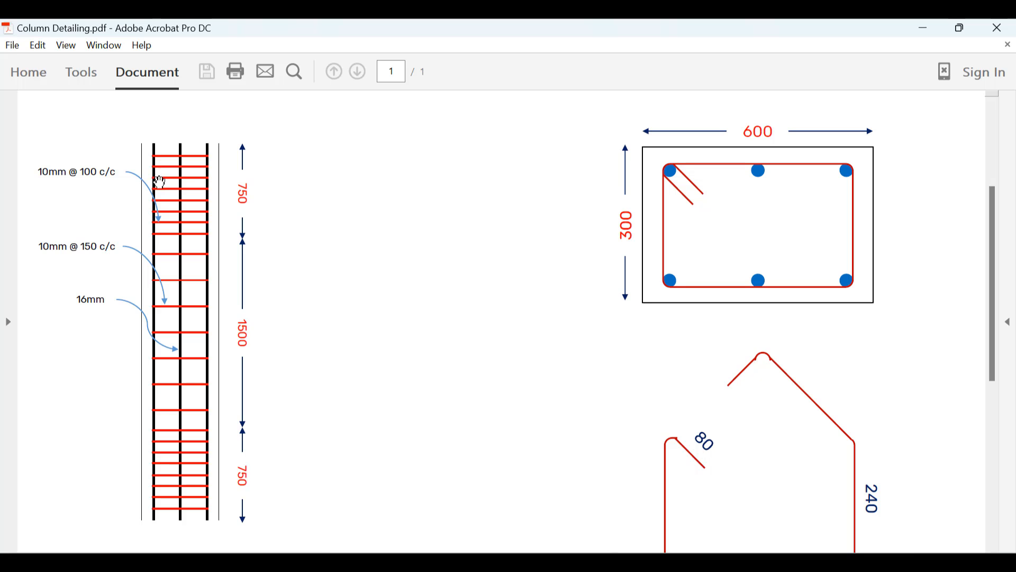
{"action": "mouse_move", "coordinate": [170, 229]}
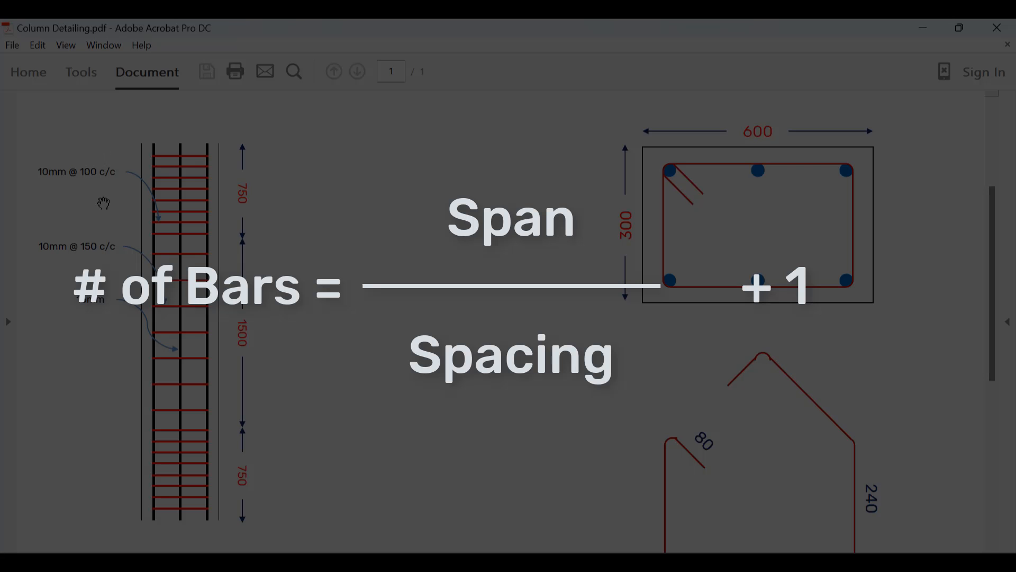
{"action": "mouse_move", "coordinate": [210, 210]}
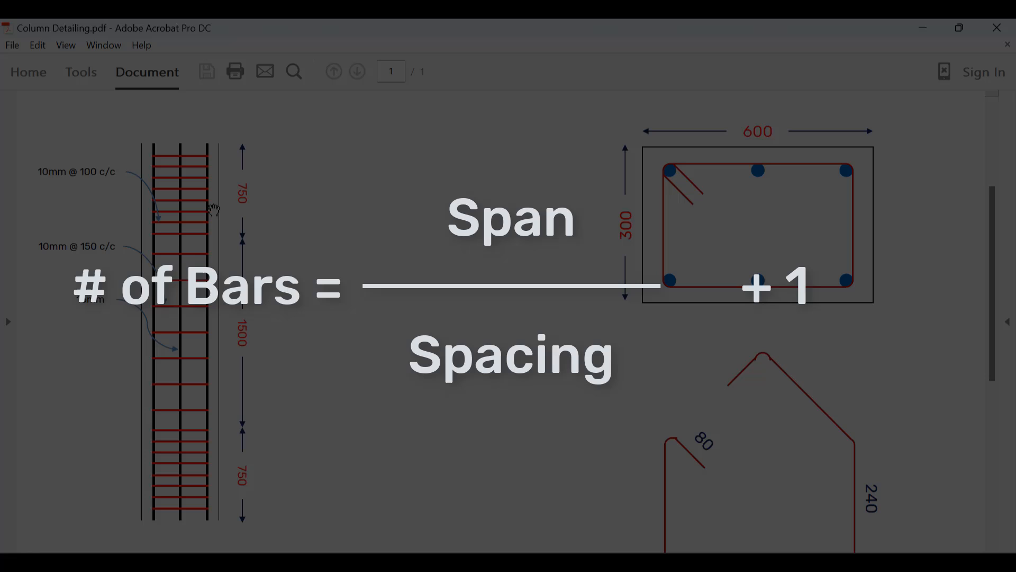
{"action": "mouse_move", "coordinate": [519, 362]}
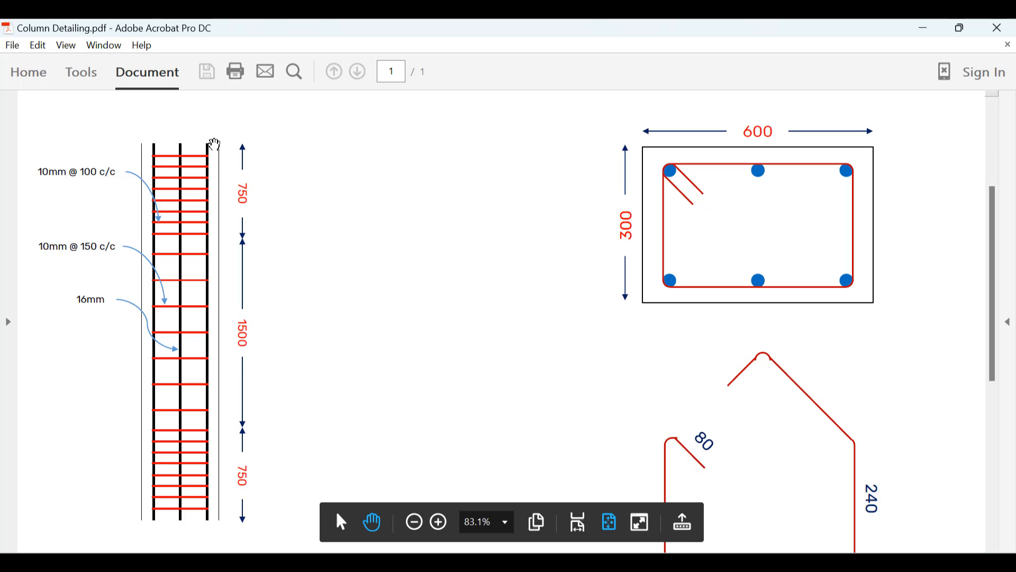
{"action": "mouse_move", "coordinate": [235, 481]}
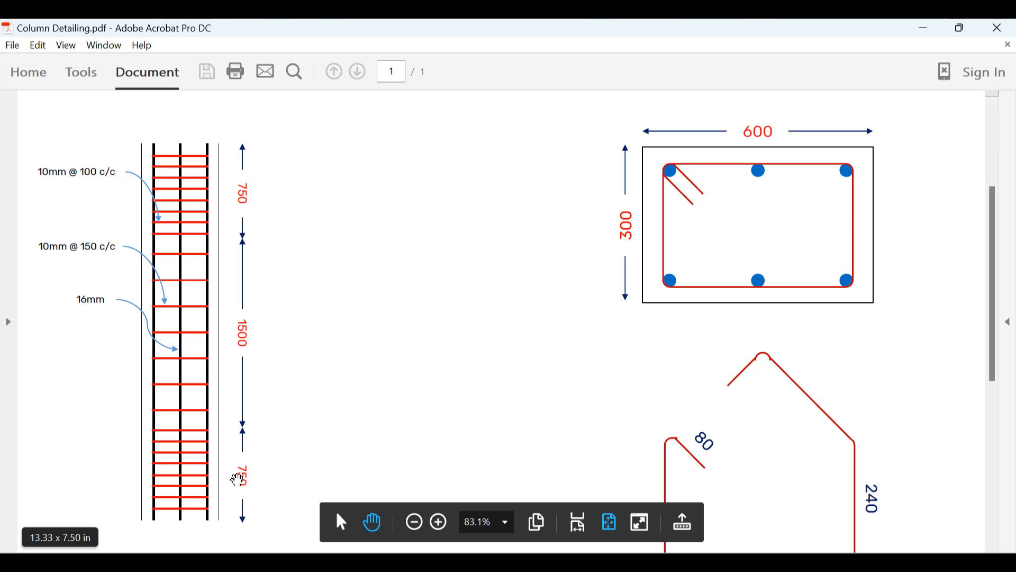
{"action": "mouse_move", "coordinate": [225, 492]}
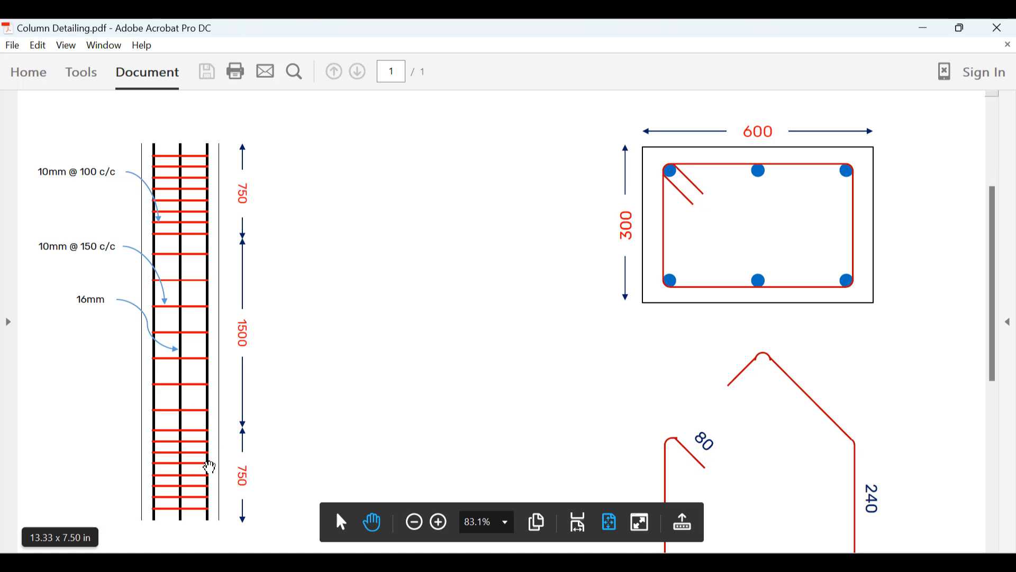
{"action": "mouse_move", "coordinate": [226, 367]}
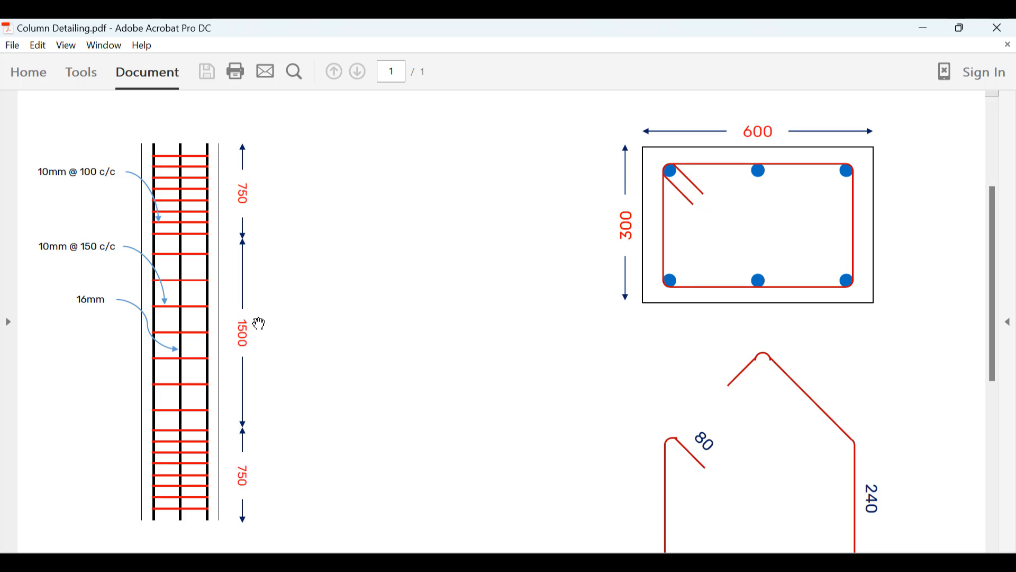
{"action": "mouse_move", "coordinate": [89, 262]}
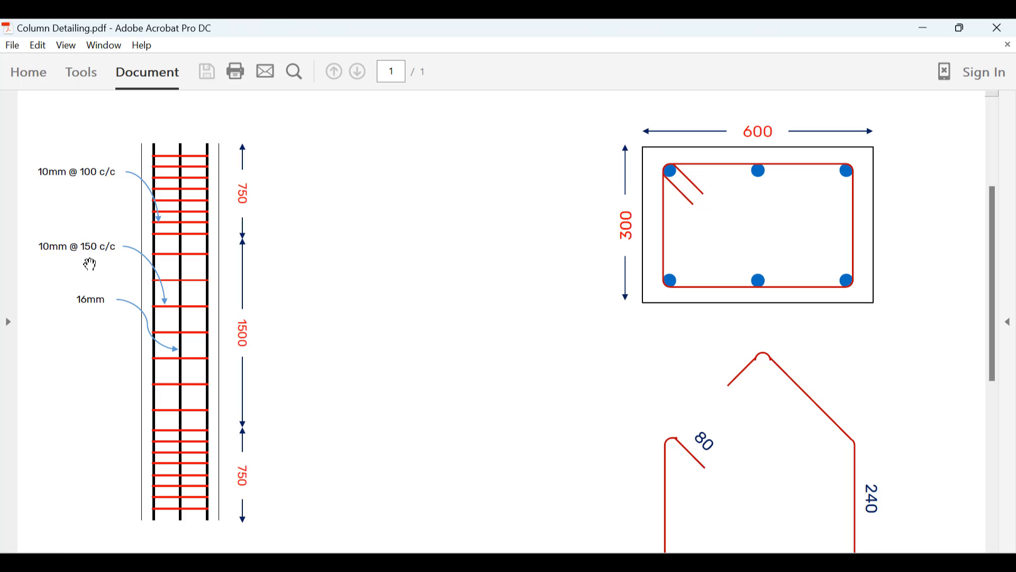
{"action": "mouse_move", "coordinate": [167, 289]}
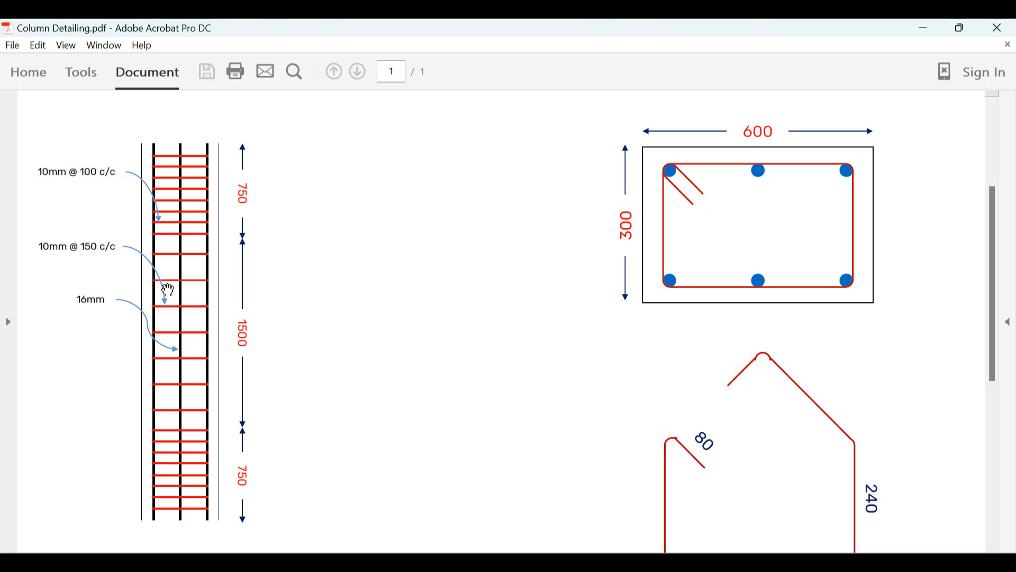
{"action": "mouse_move", "coordinate": [258, 336]}
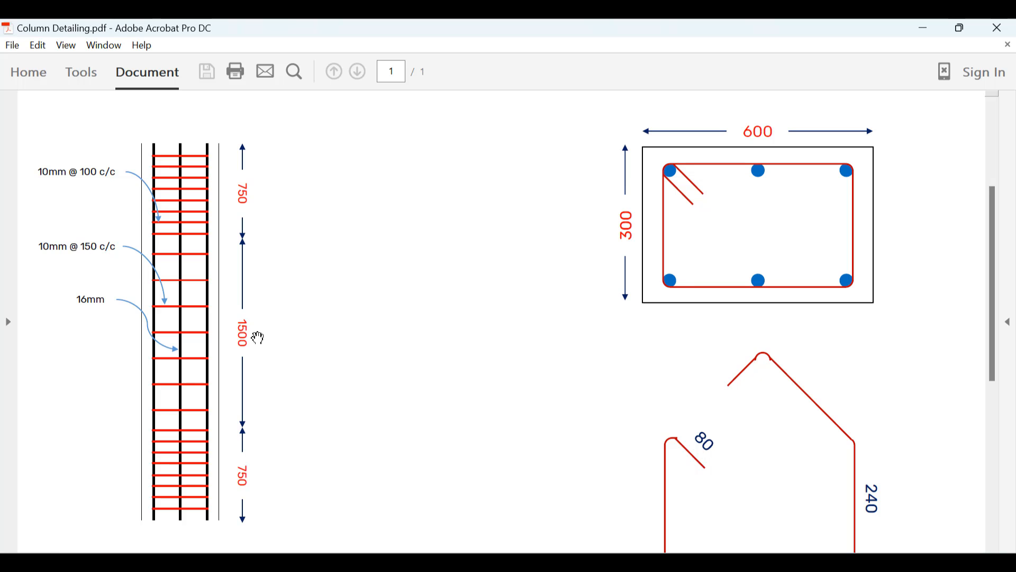
{"action": "mouse_move", "coordinate": [90, 255]}
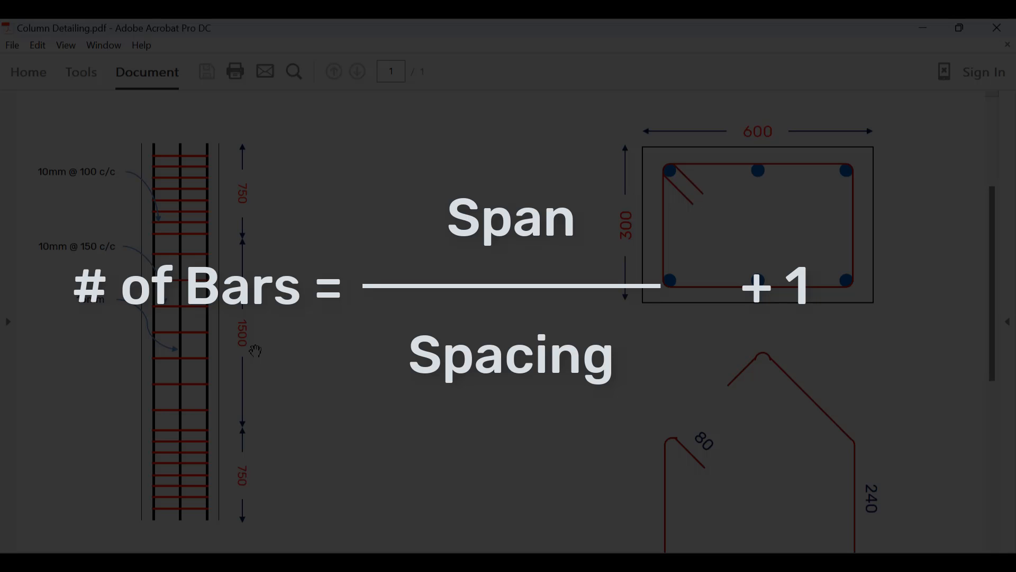
{"action": "mouse_move", "coordinate": [237, 330]}
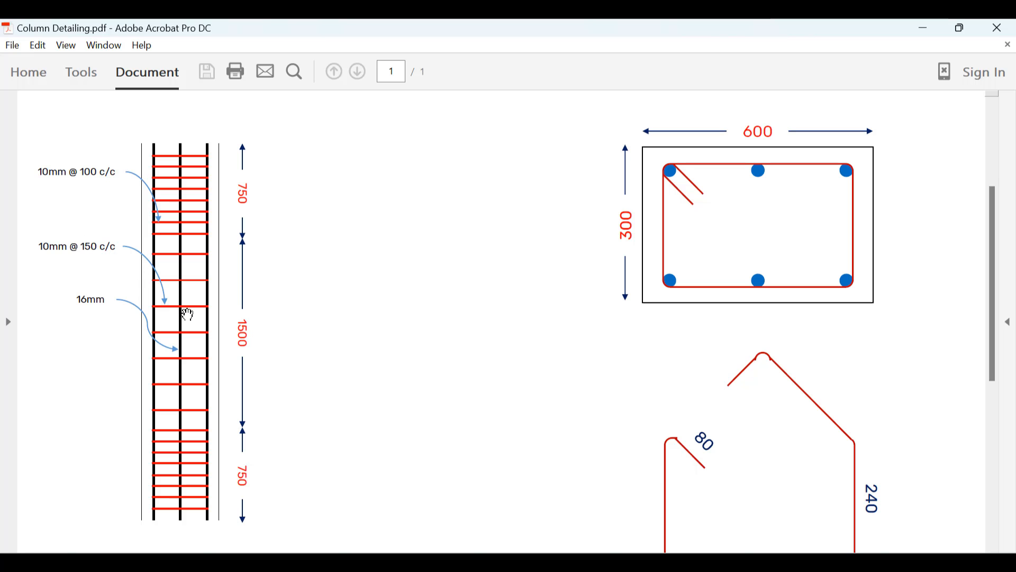
{"action": "mouse_move", "coordinate": [205, 492]}
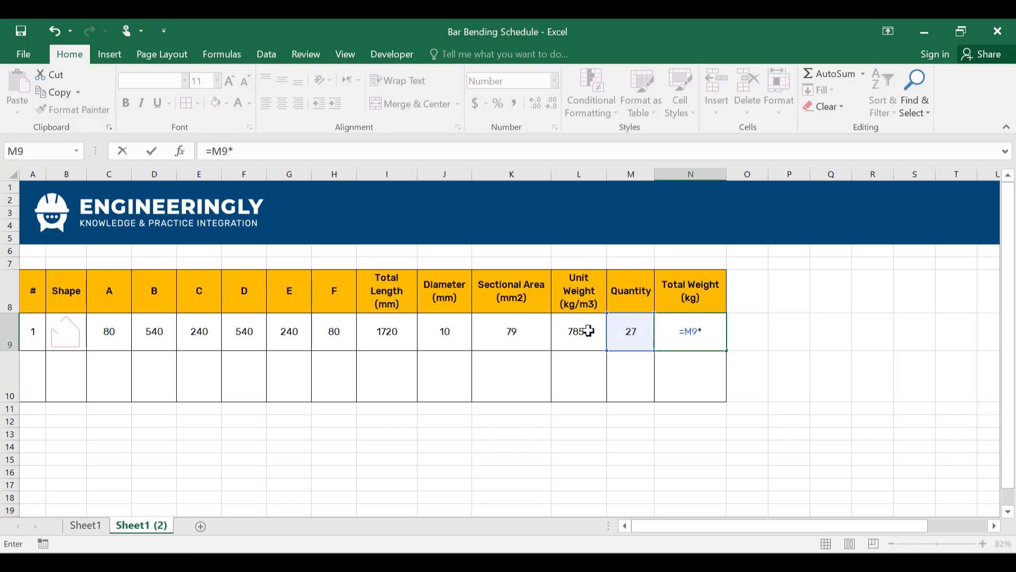
Enter N9 total weight as quantity×unit weight×area×length divided by 1,000,000, giving 29 kg.
{"action": "left_click", "coordinate": [578, 331]}
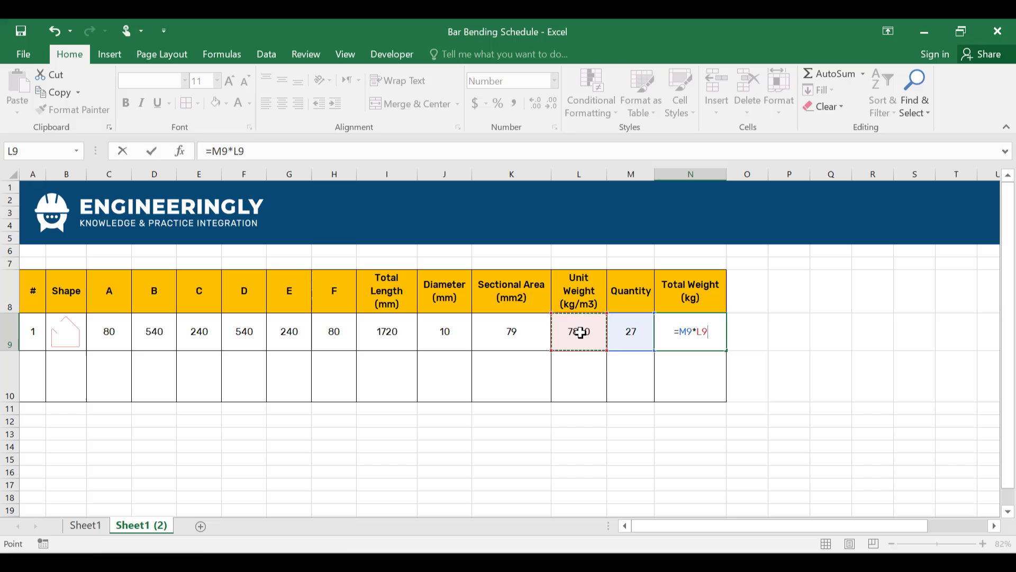
{"action": "left_click", "coordinate": [511, 331]}
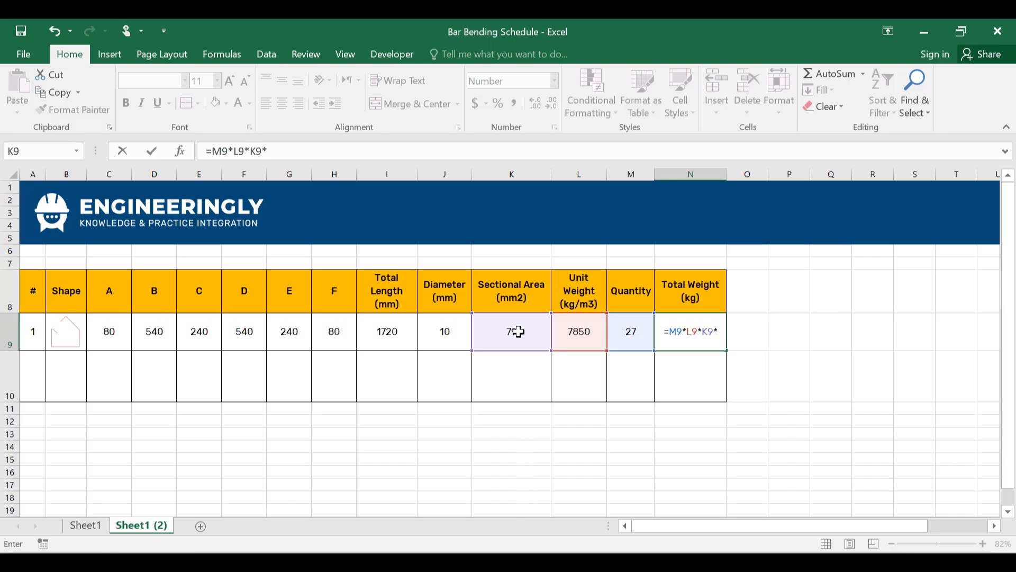
{"action": "left_click", "coordinate": [373, 331]}
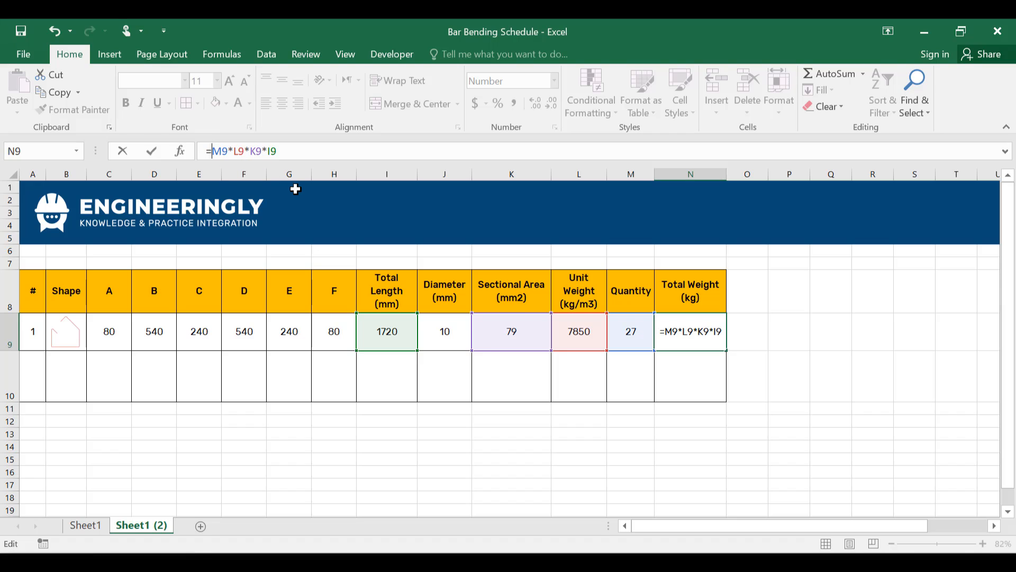
{"action": "type", "text": "("}
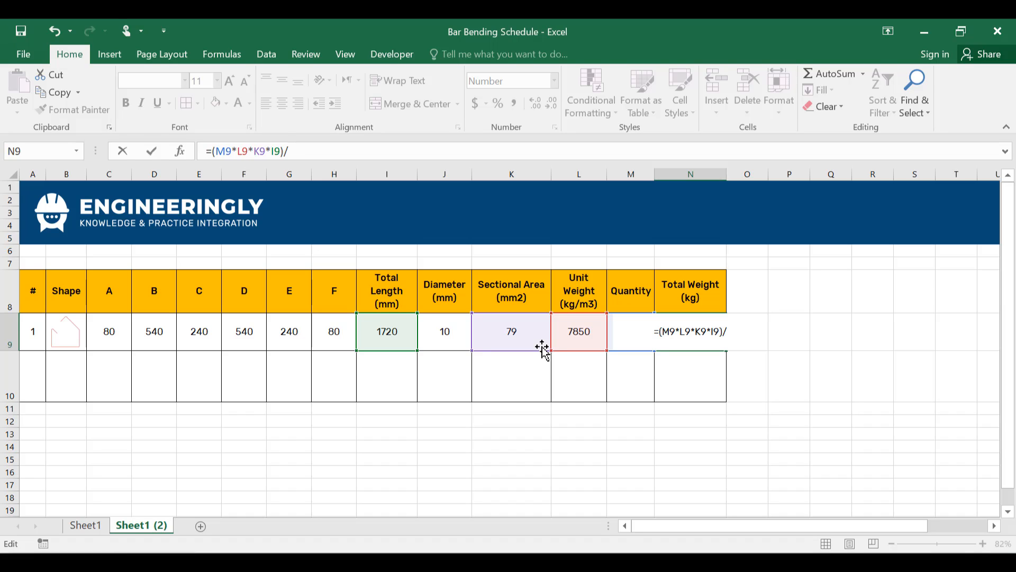
{"action": "type", "text": "()"}
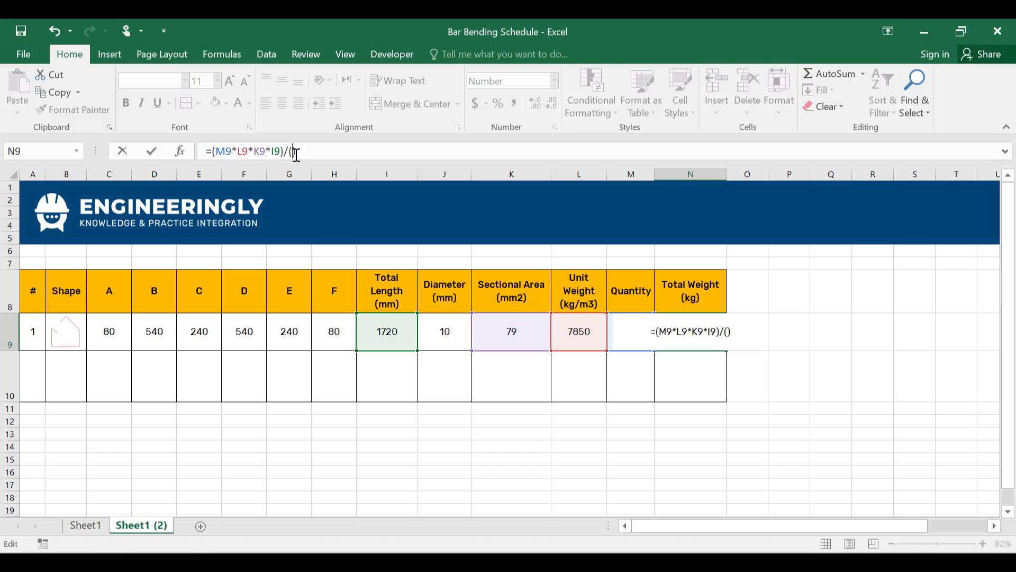
{"action": "type", "text": "100000"}
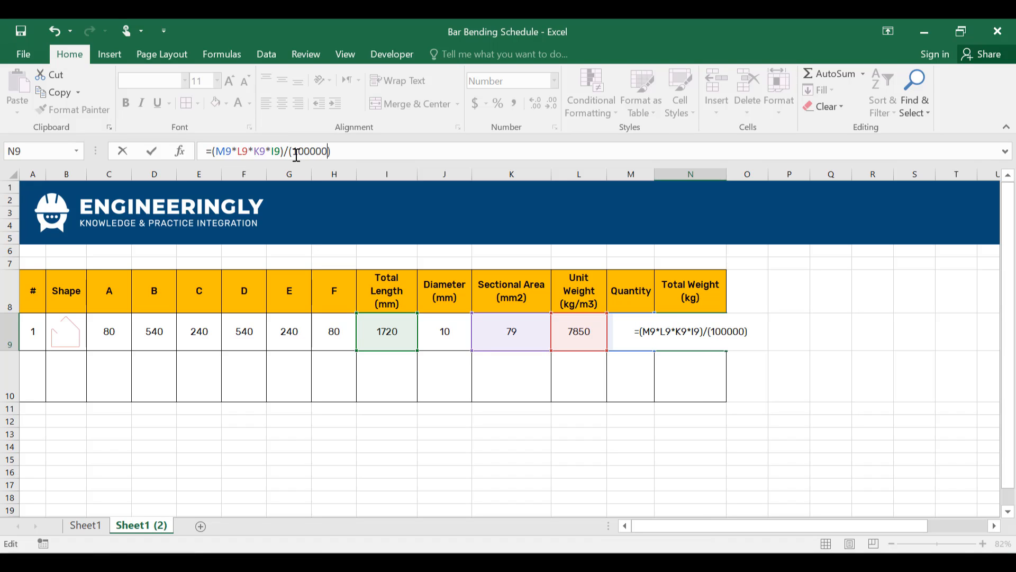
{"action": "type", "text": "*"}
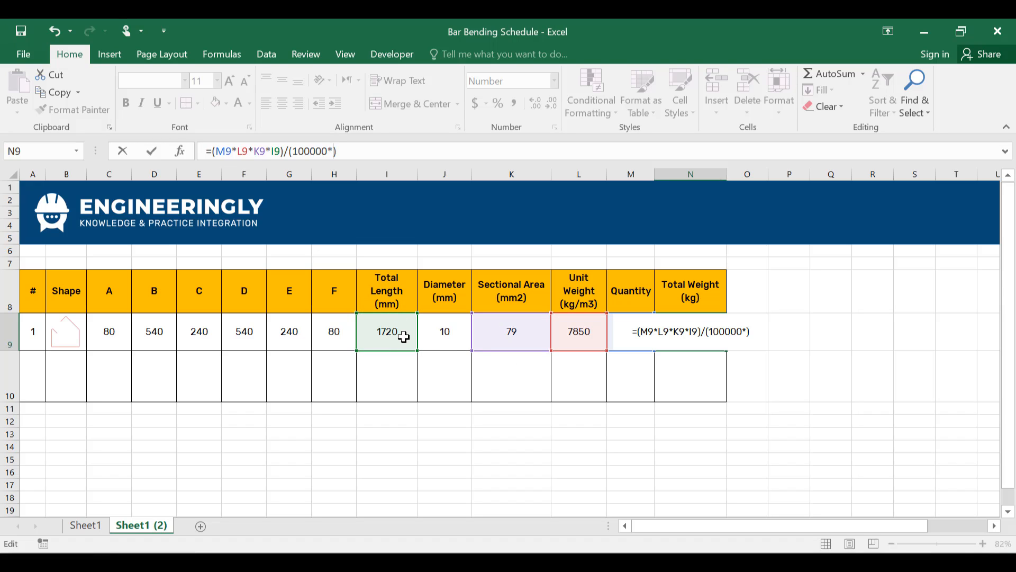
{"action": "mouse_move", "coordinate": [392, 312]}
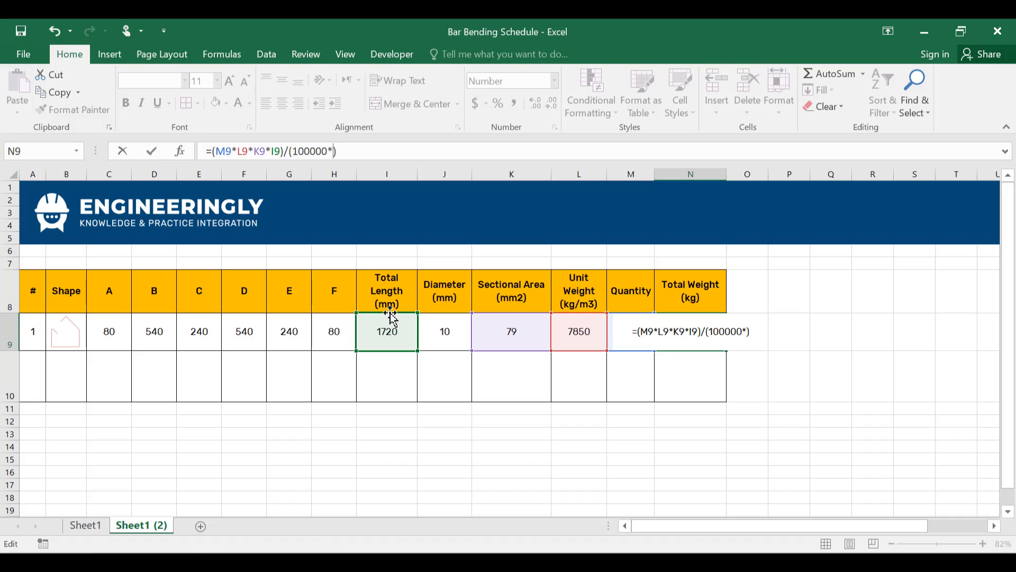
{"action": "type", "text": "10"}
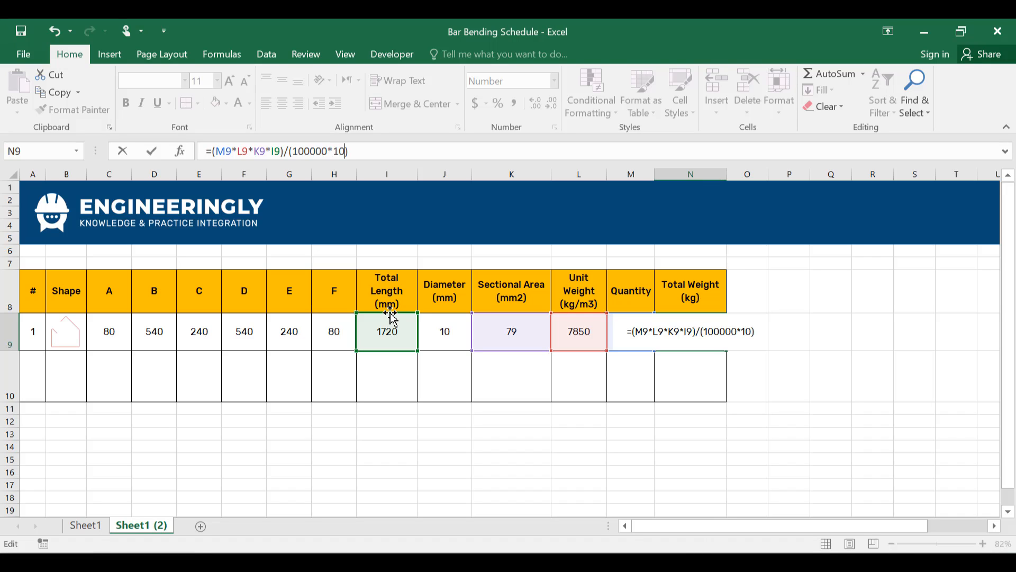
{"action": "key", "text": "Enter"}
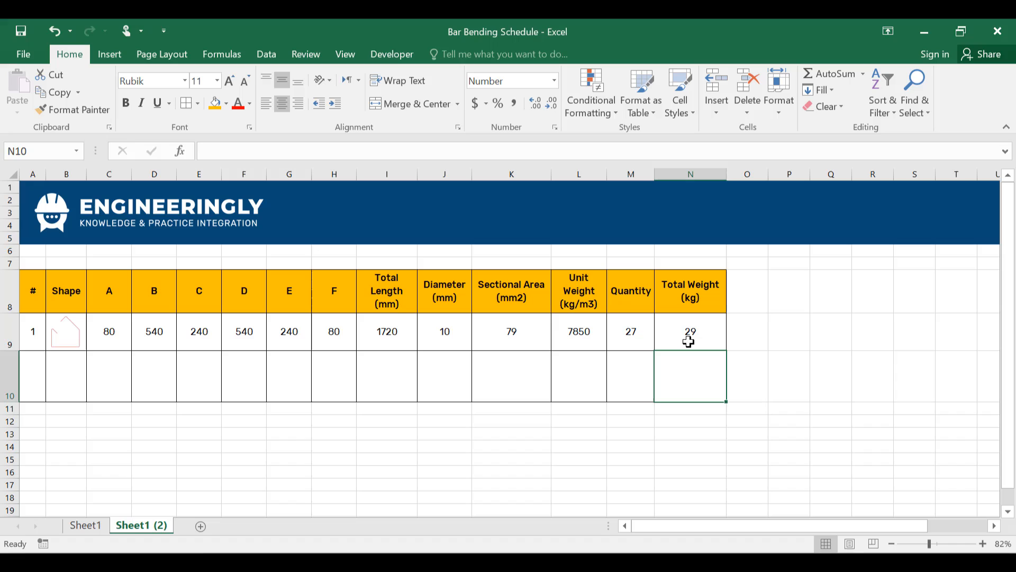
{"action": "mouse_move", "coordinate": [667, 330]}
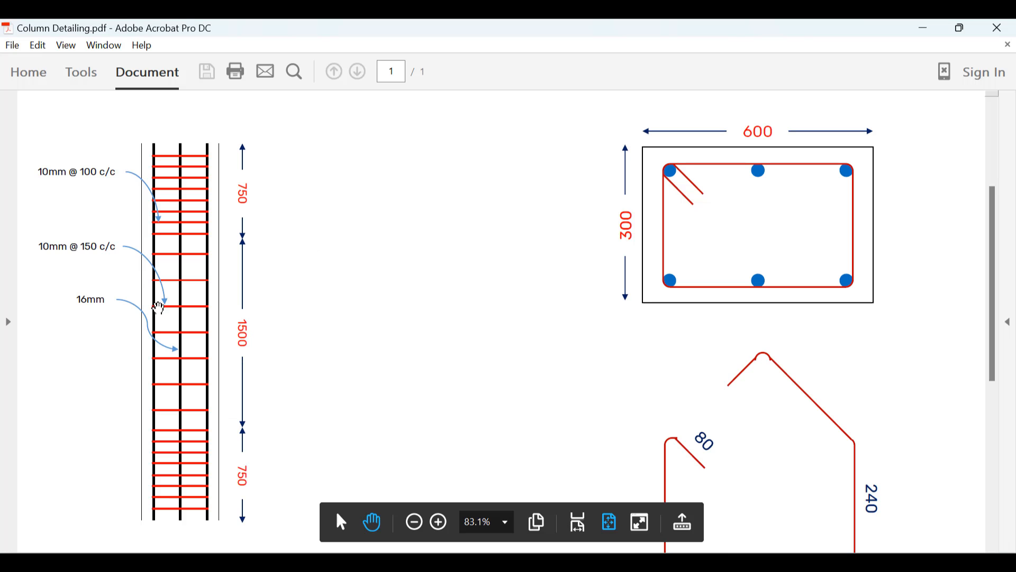
{"action": "mouse_move", "coordinate": [684, 179]}
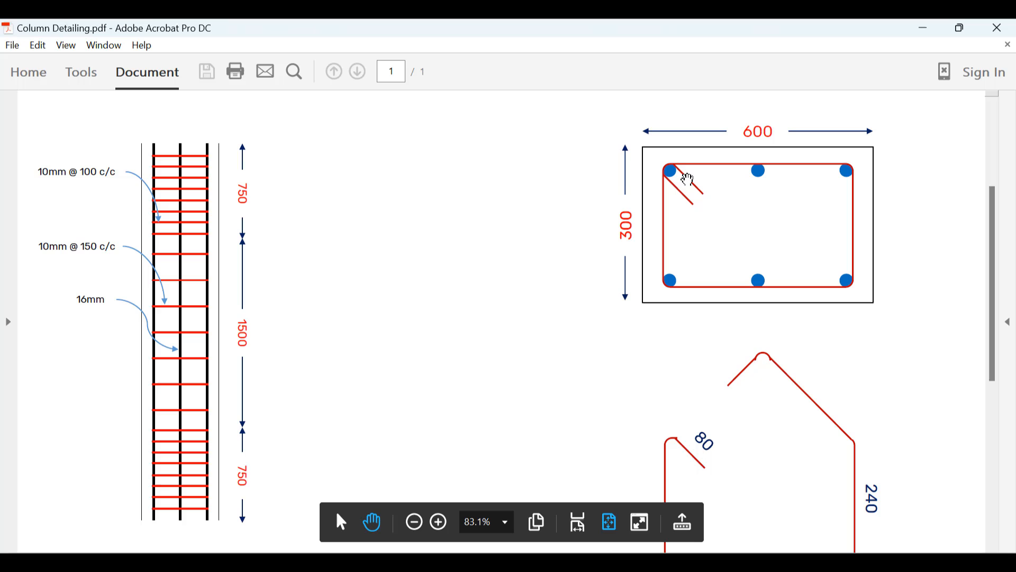
{"action": "mouse_move", "coordinate": [685, 289]}
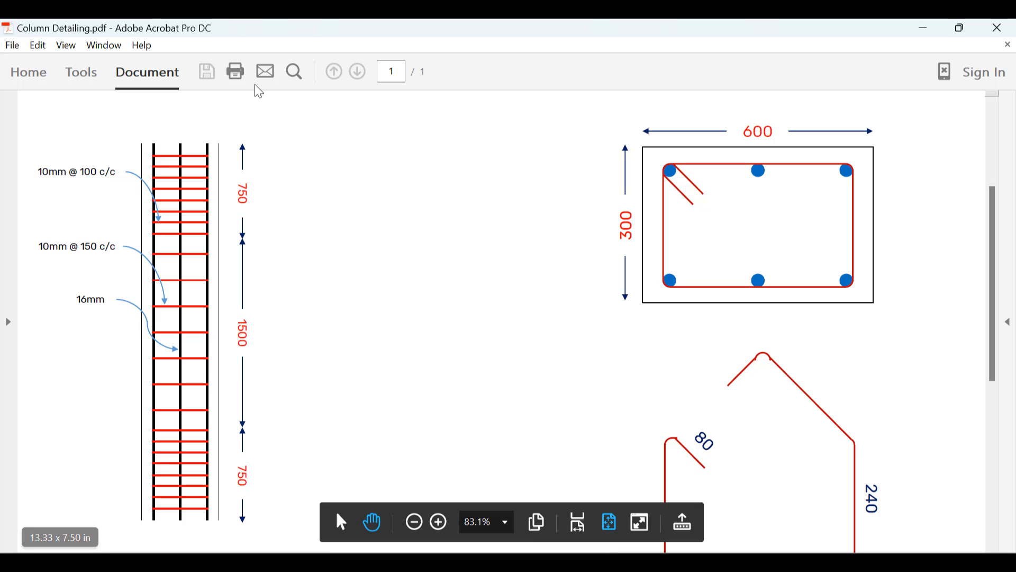
{"action": "mouse_move", "coordinate": [273, 284]}
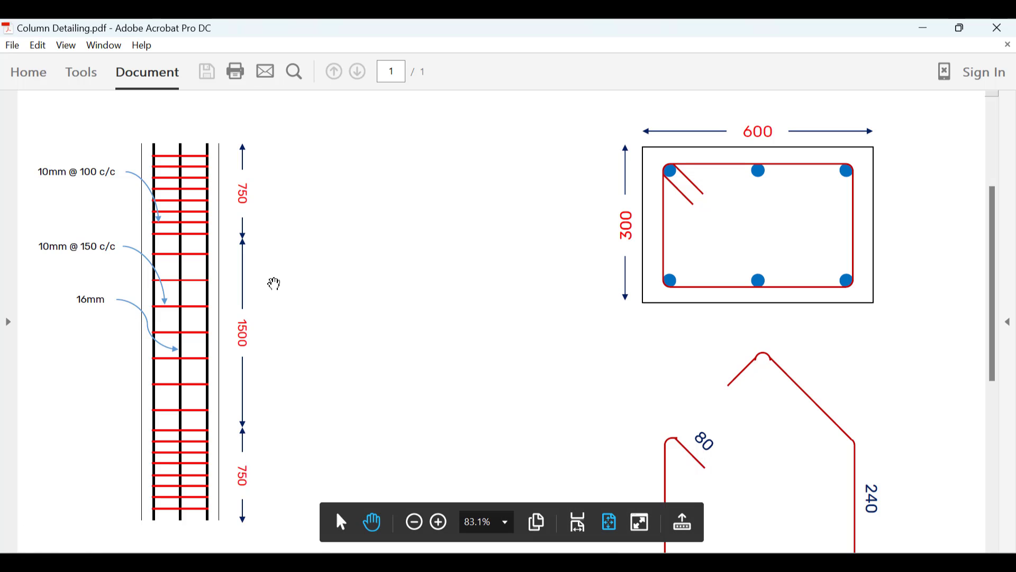
{"action": "mouse_move", "coordinate": [582, 492]}
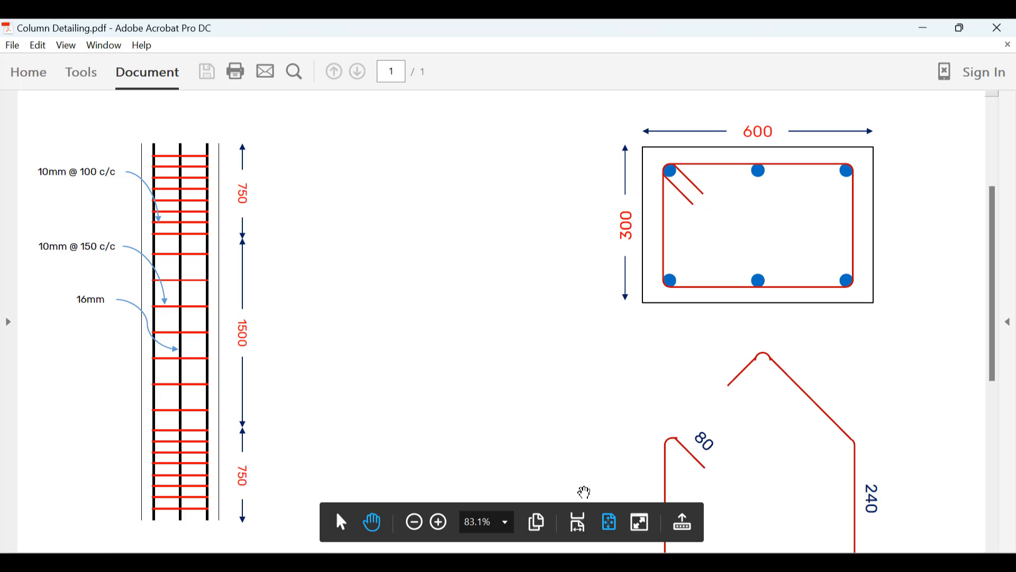
{"action": "mouse_move", "coordinate": [197, 150]}
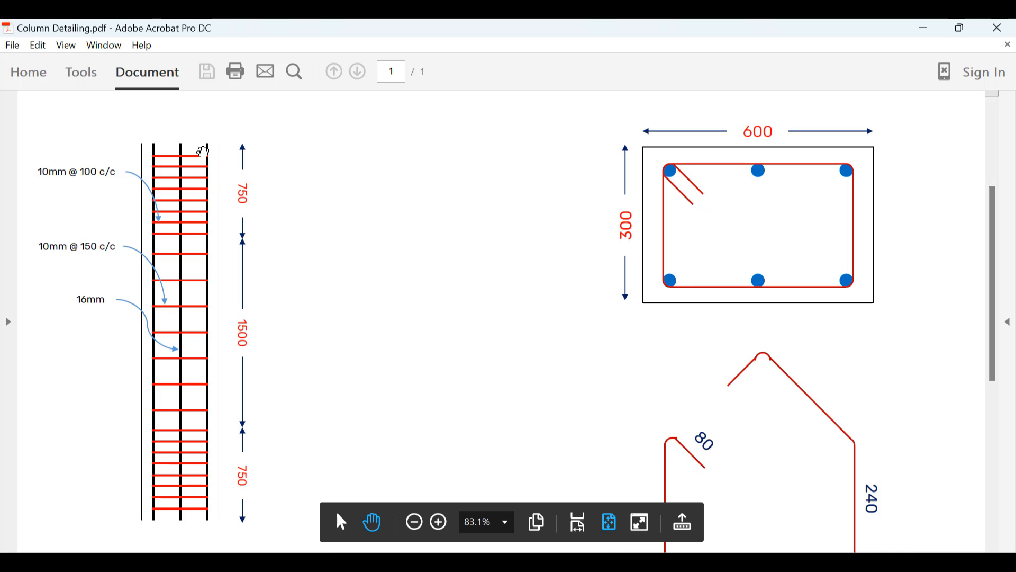
{"action": "mouse_move", "coordinate": [210, 265]}
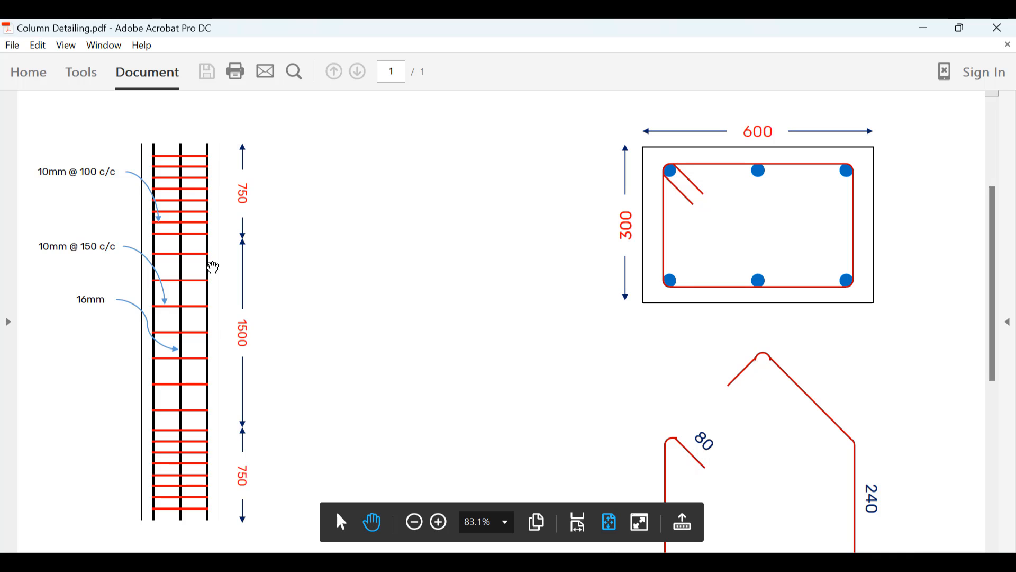
{"action": "mouse_move", "coordinate": [208, 262]}
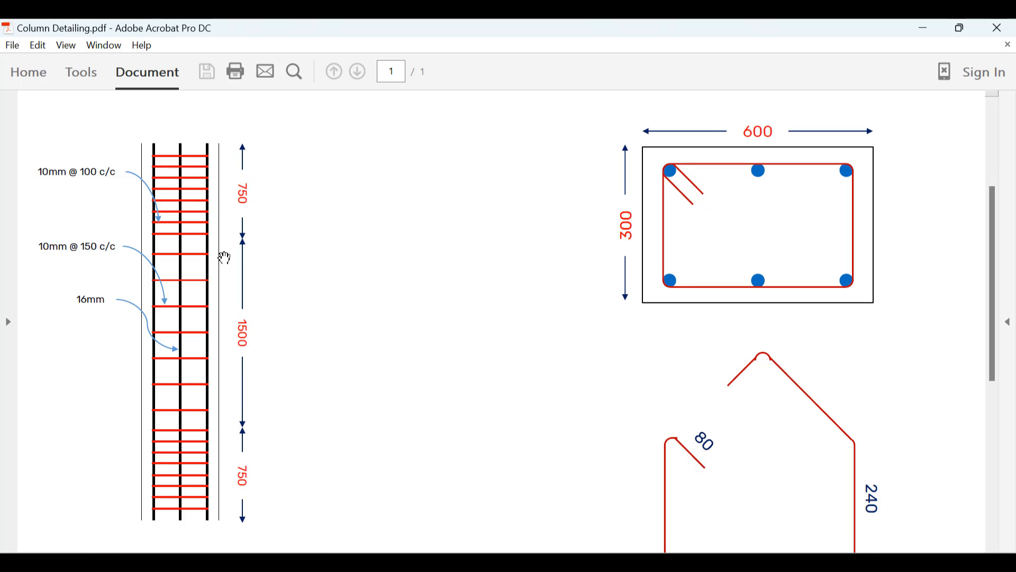
{"action": "mouse_move", "coordinate": [250, 224]}
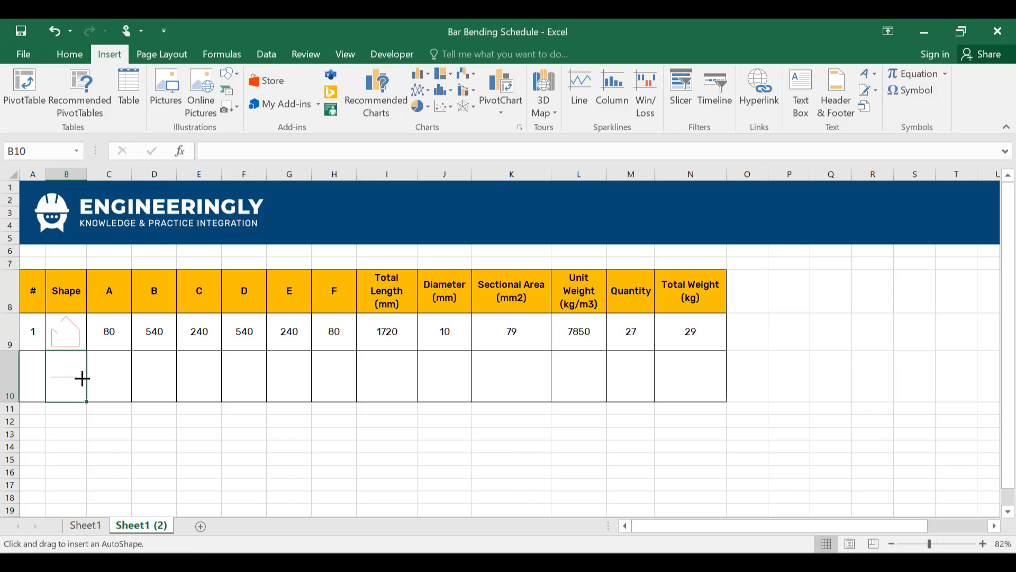
Draw a short straight line in B10 as the straight-bar symbol.
{"action": "left_click_drag", "start_coordinate": [51, 377], "coordinate": [83, 377]}
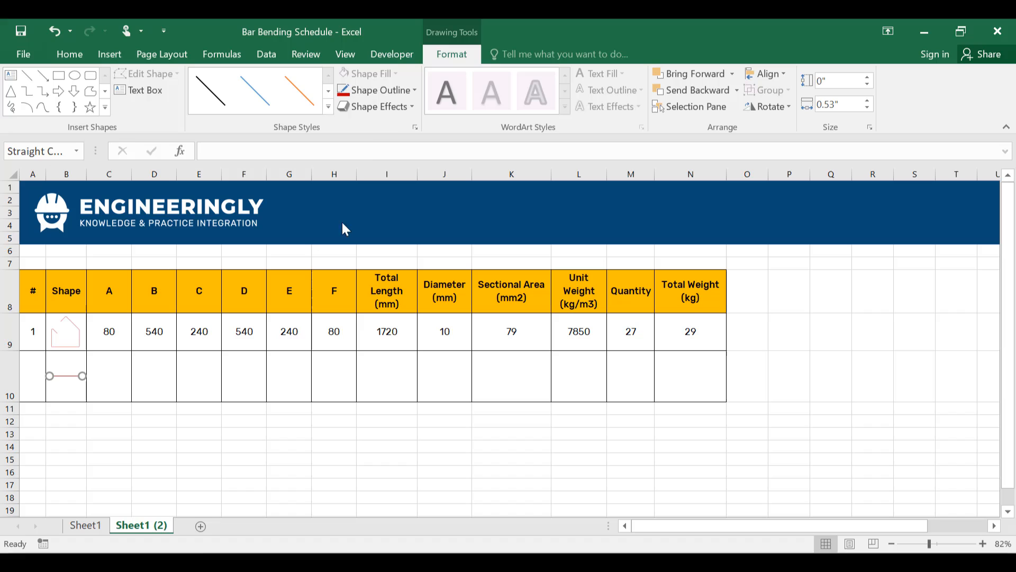
{"action": "left_click", "coordinate": [377, 90]}
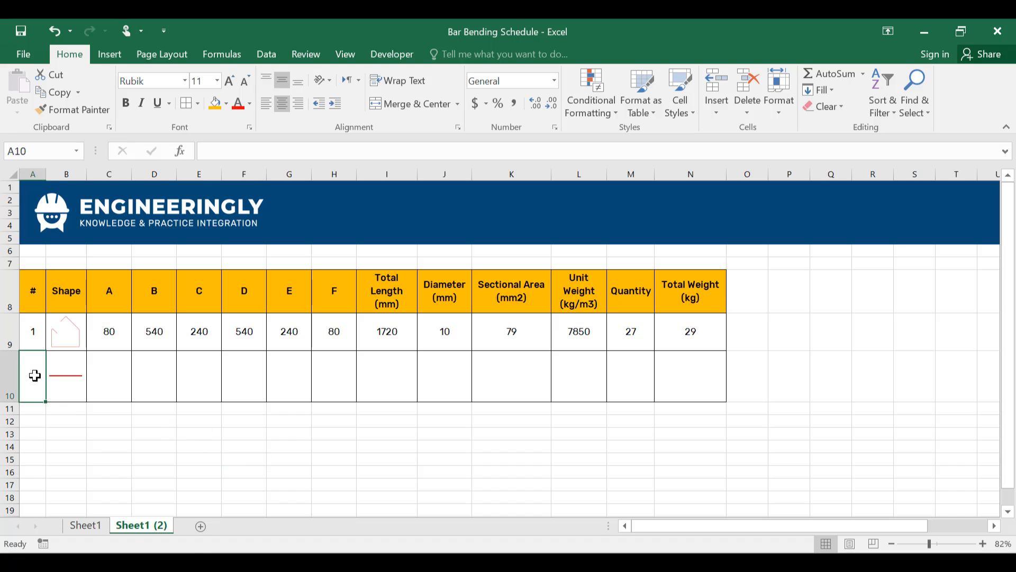
Enter length 3000 for the straight bar and fill the total length formula down to row 10.
{"action": "left_click", "coordinate": [108, 376]}
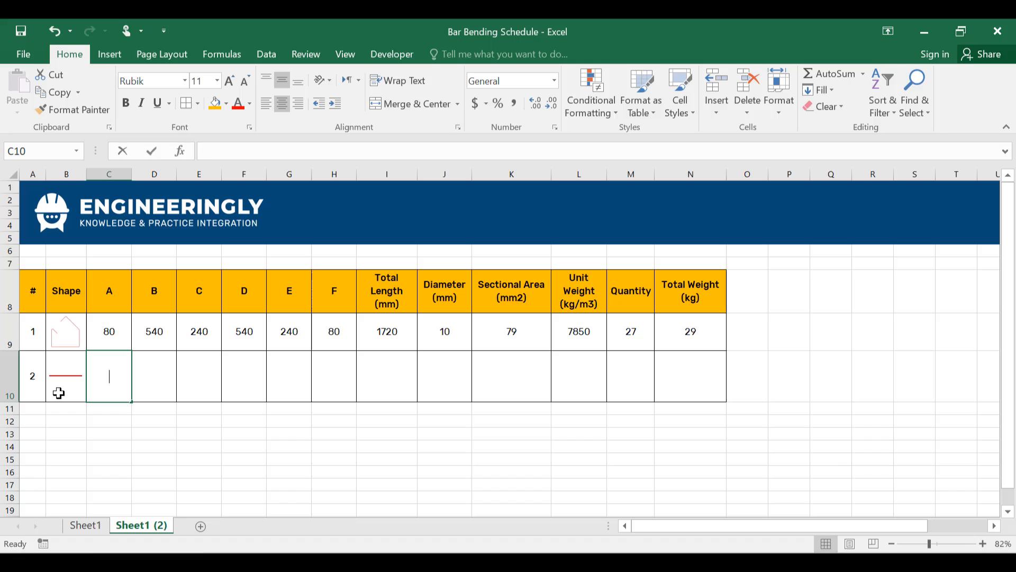
{"action": "type", "text": "3000"}
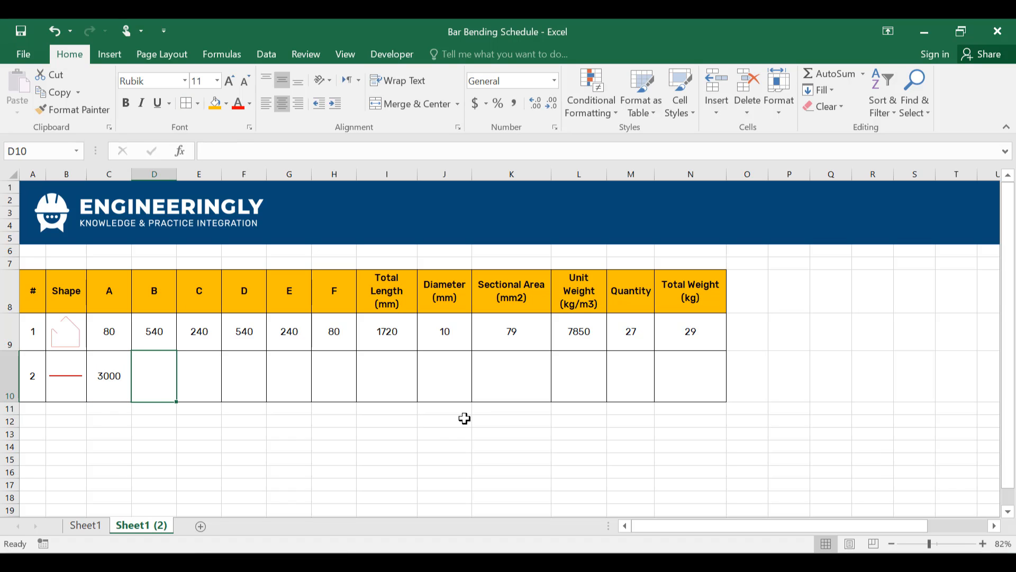
{"action": "left_click", "coordinate": [386, 331]}
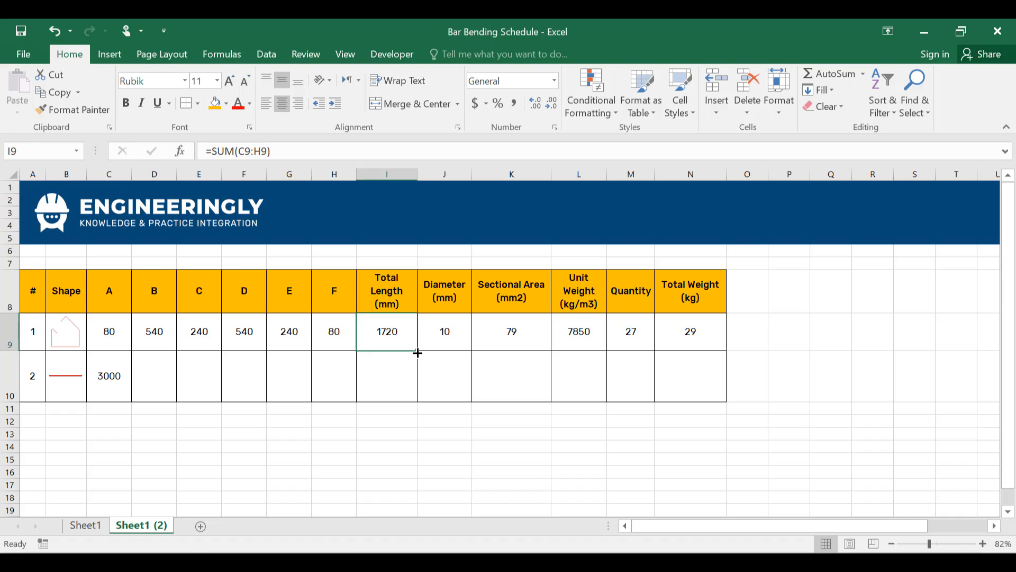
{"action": "left_click_drag", "start_coordinate": [386, 331], "coordinate": [387, 375]}
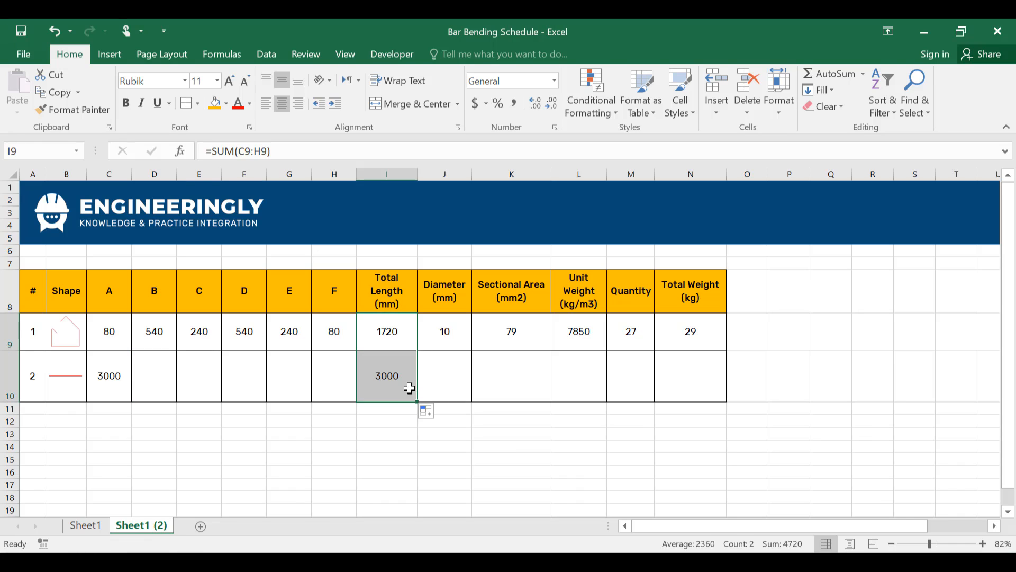
Enter diameter 16 and fill the area and unit weight 7850 down to row 10, ready for quantity 6.
{"action": "left_click", "coordinate": [434, 377]}
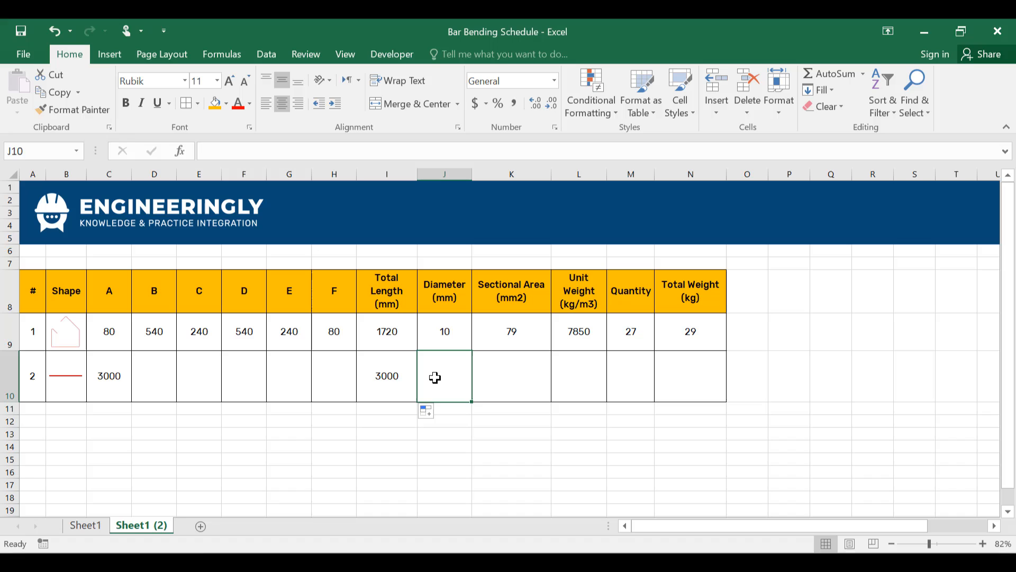
{"action": "type", "text": "16"}
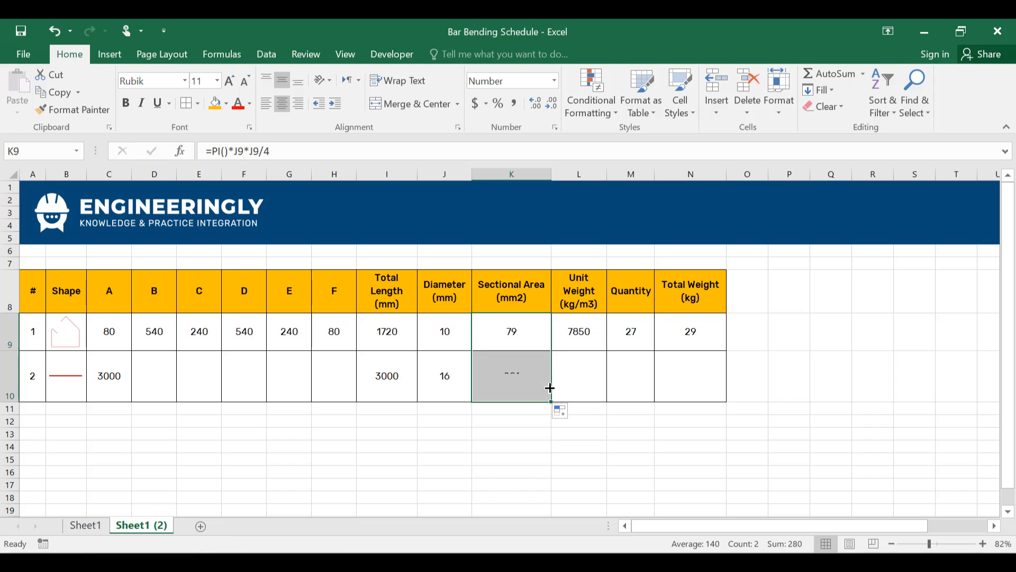
{"action": "left_click", "coordinate": [578, 331]}
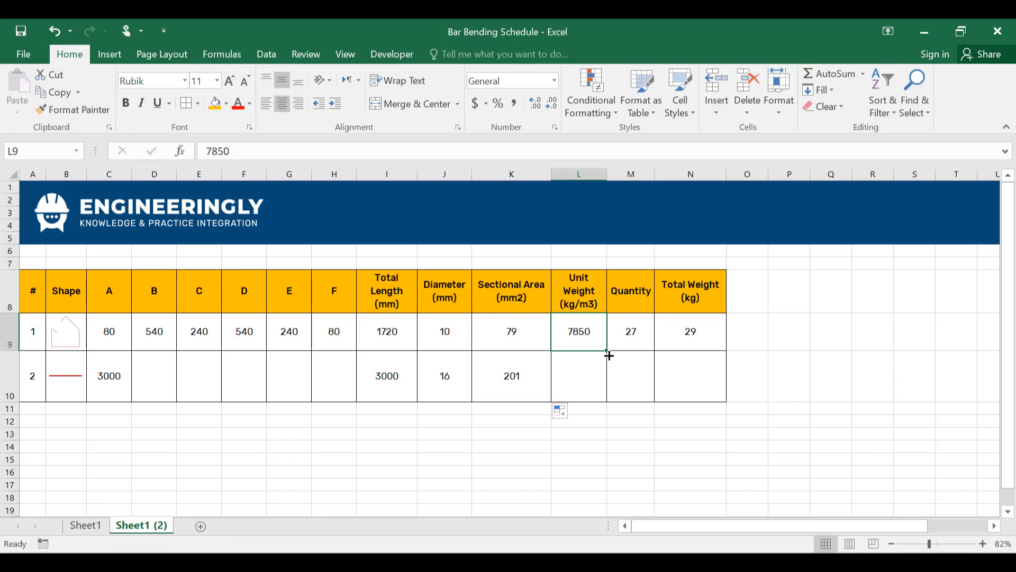
{"action": "left_click_drag", "start_coordinate": [603, 346], "coordinate": [603, 376]}
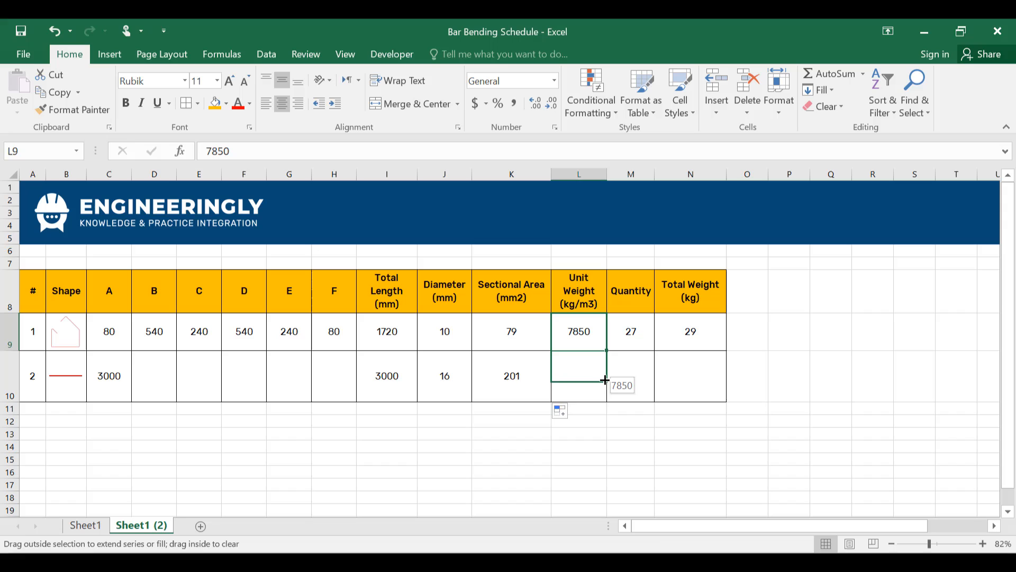
{"action": "left_click_drag", "start_coordinate": [578, 331], "coordinate": [578, 376]}
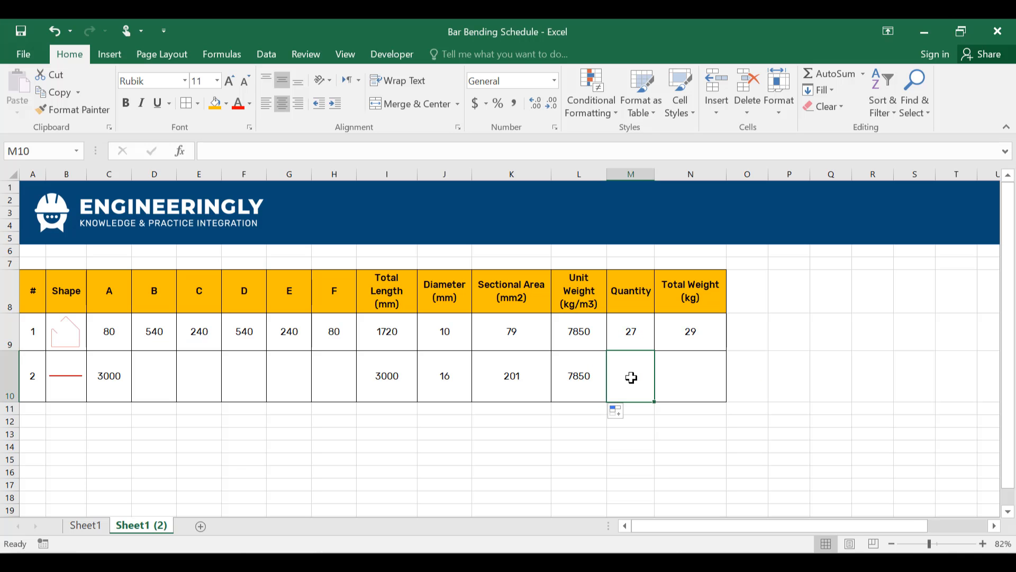
{"action": "left_click", "coordinate": [690, 376]}
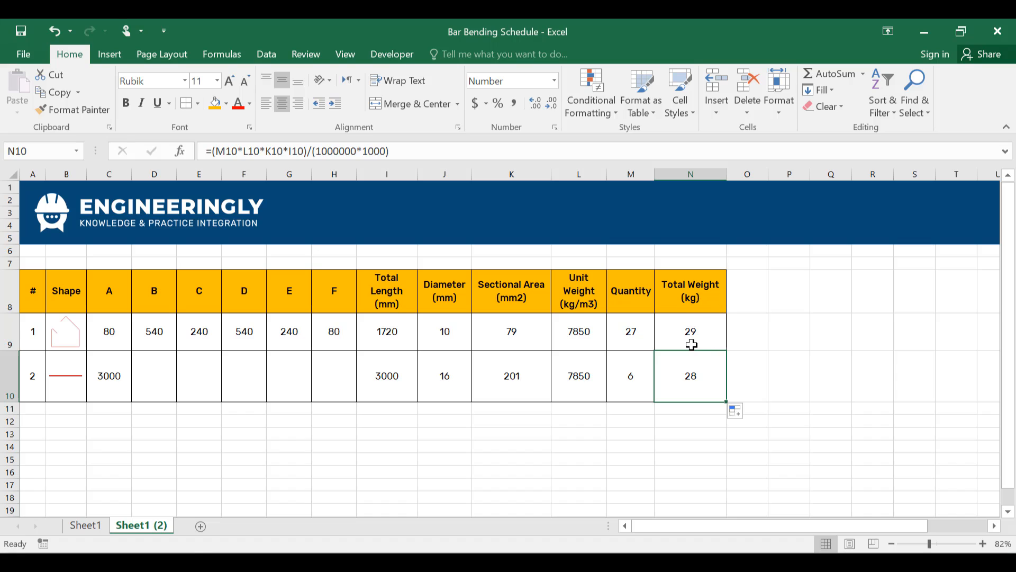
{"action": "mouse_move", "coordinate": [58, 322]}
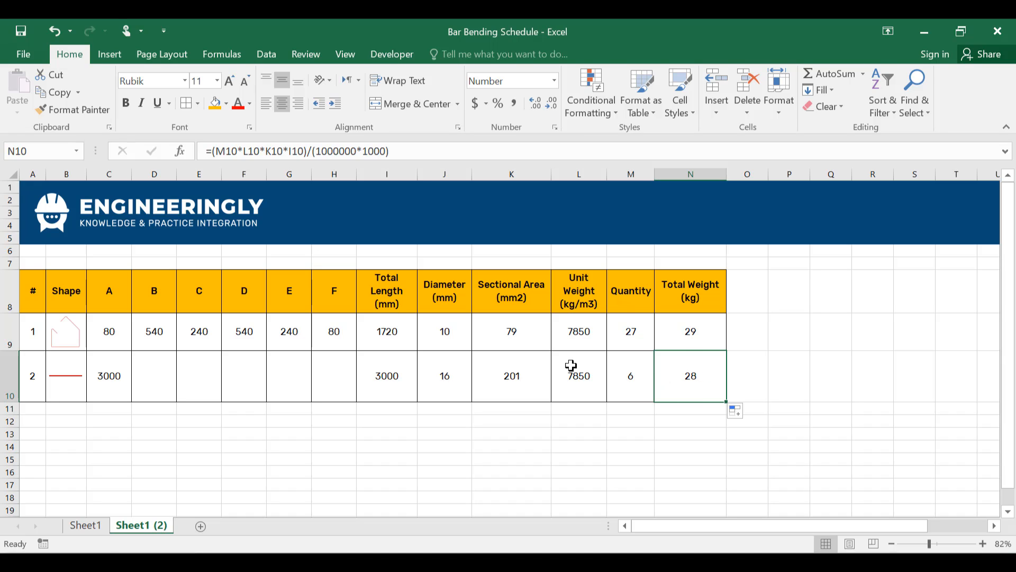
{"action": "mouse_move", "coordinate": [89, 386]}
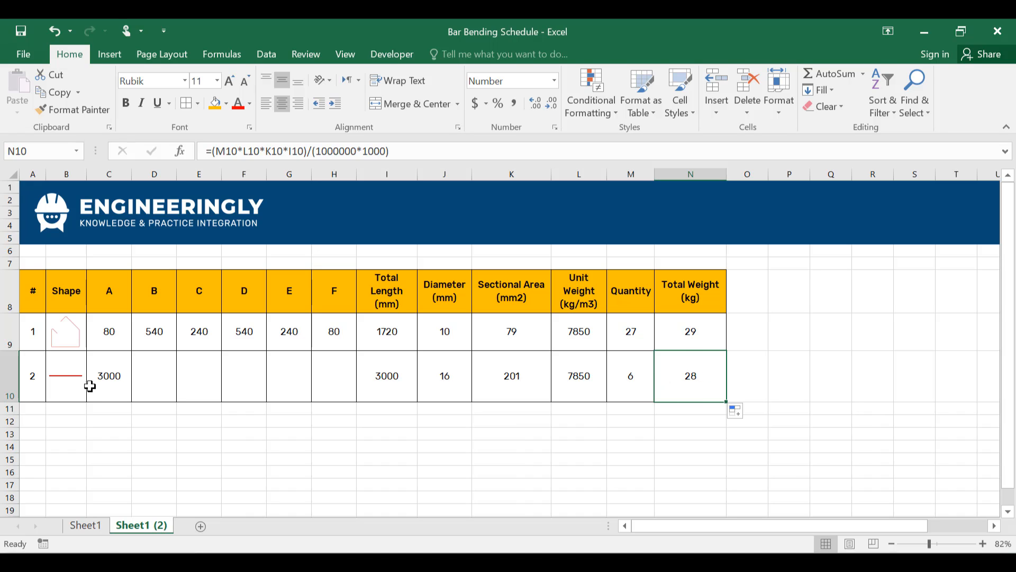
{"action": "mouse_move", "coordinate": [178, 415]}
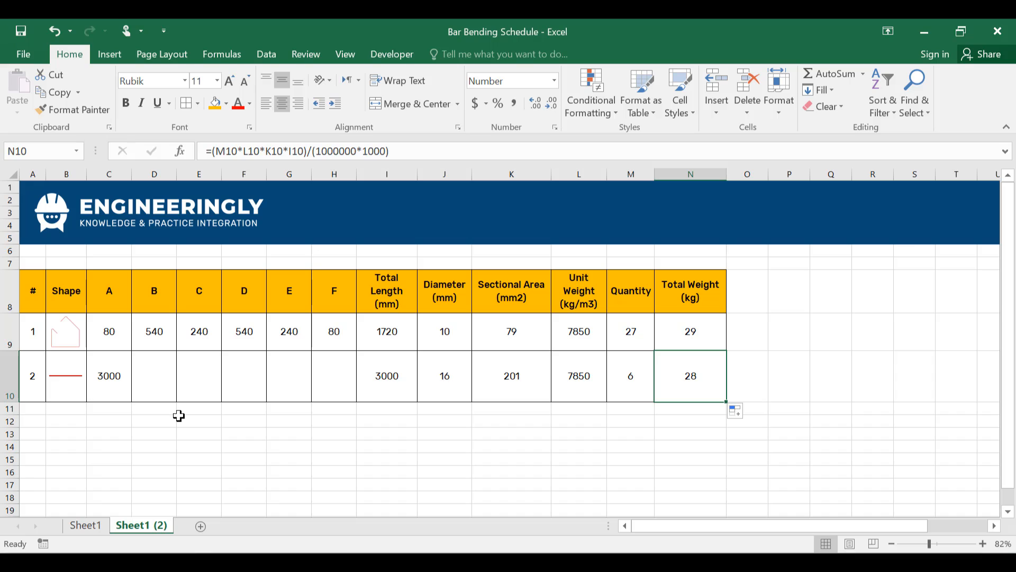
{"action": "mouse_move", "coordinate": [180, 418]}
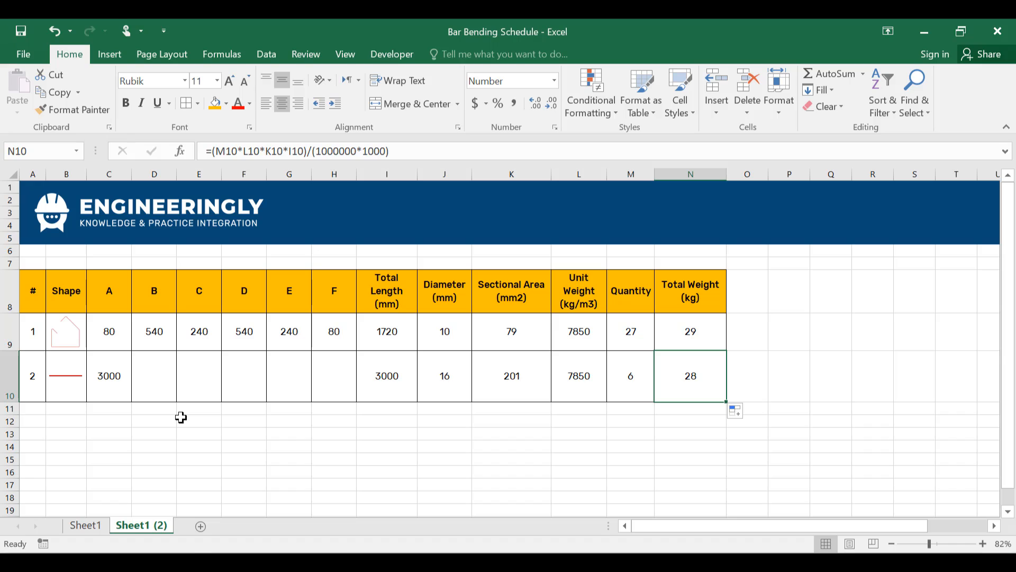
{"action": "mouse_move", "coordinate": [362, 465]}
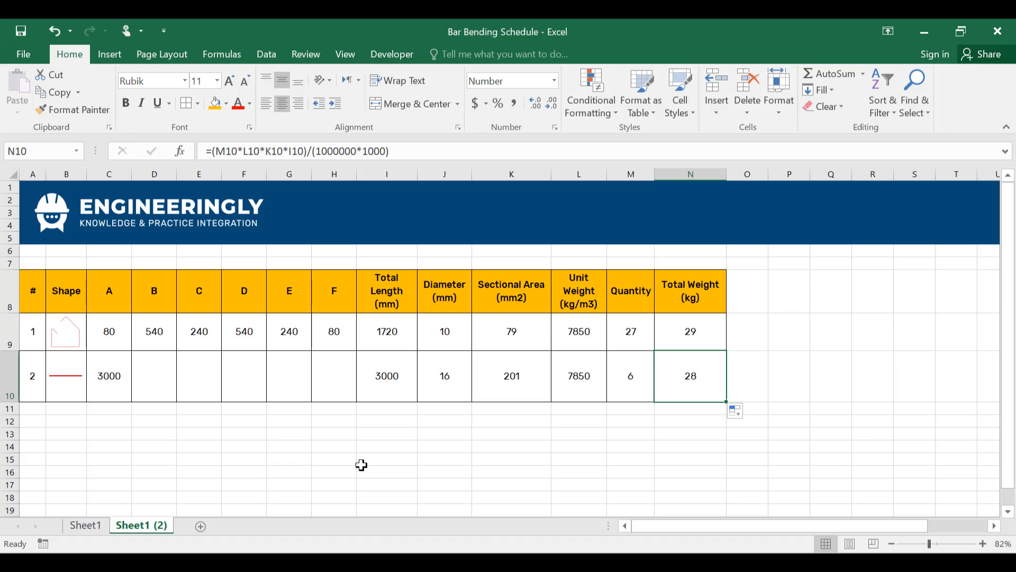